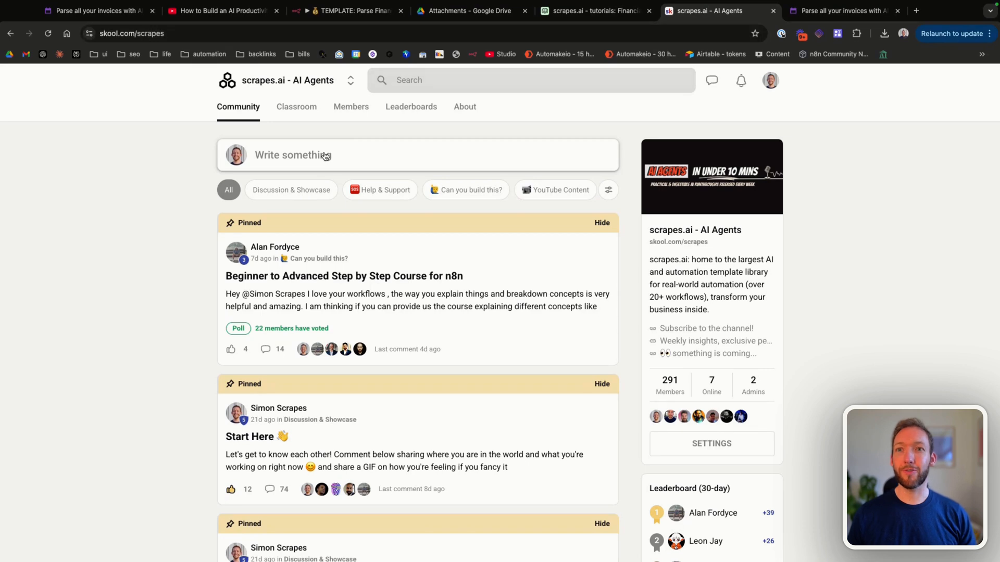
Step: Go to the Skool Classroom and enter the Template Library course
click(296, 106)
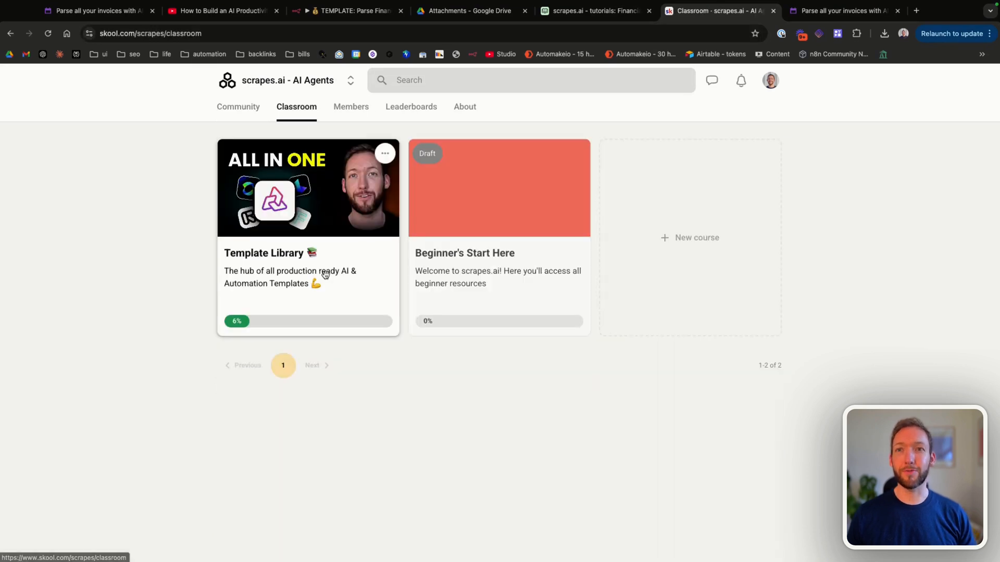
mouse_move(313, 190)
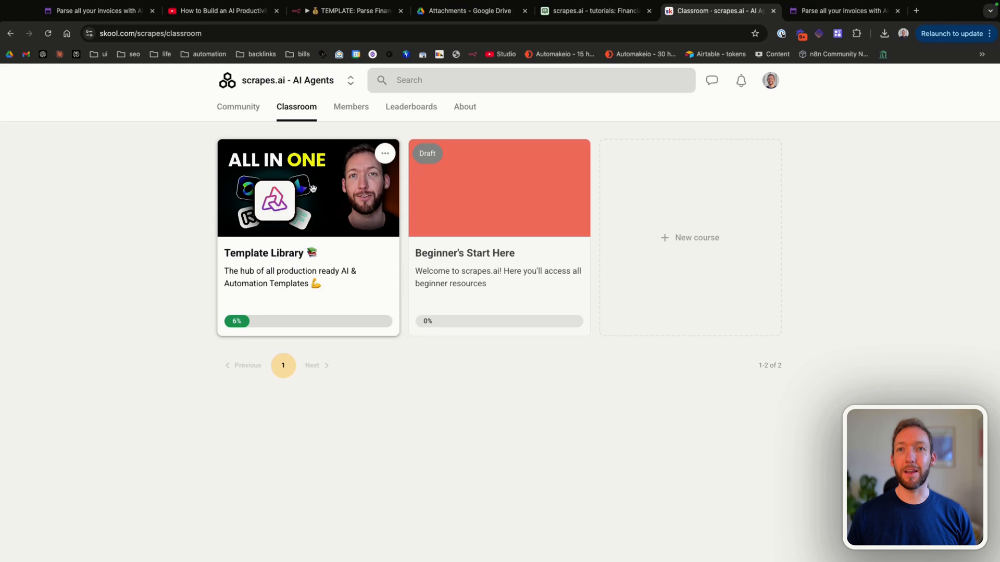
click(307, 188)
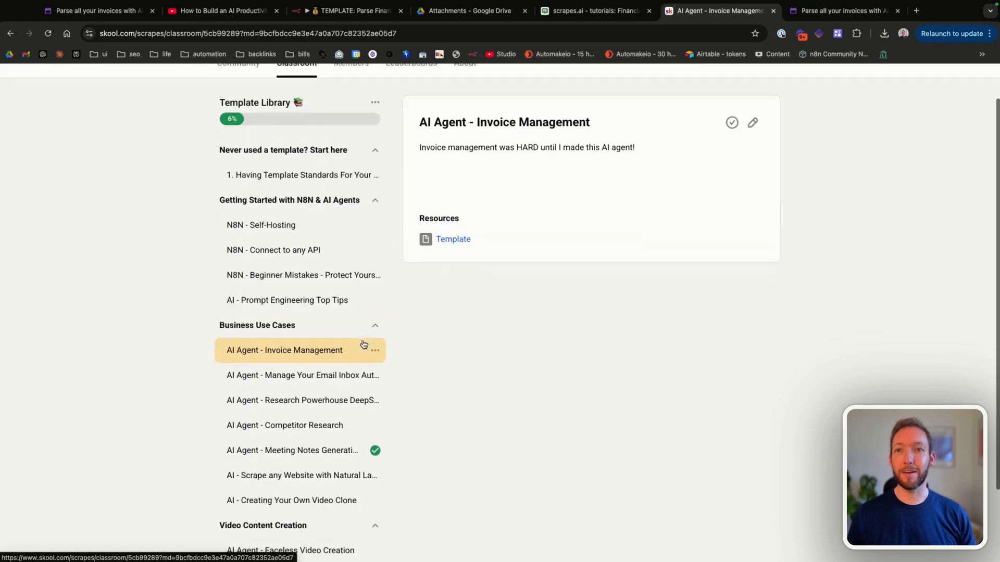
scroll(up, 3)
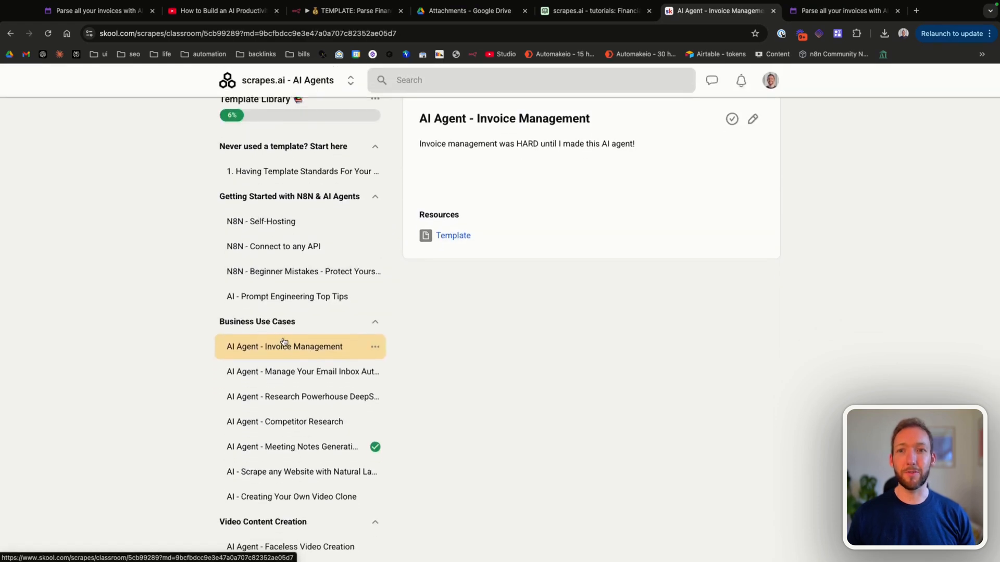
scroll(up, 3)
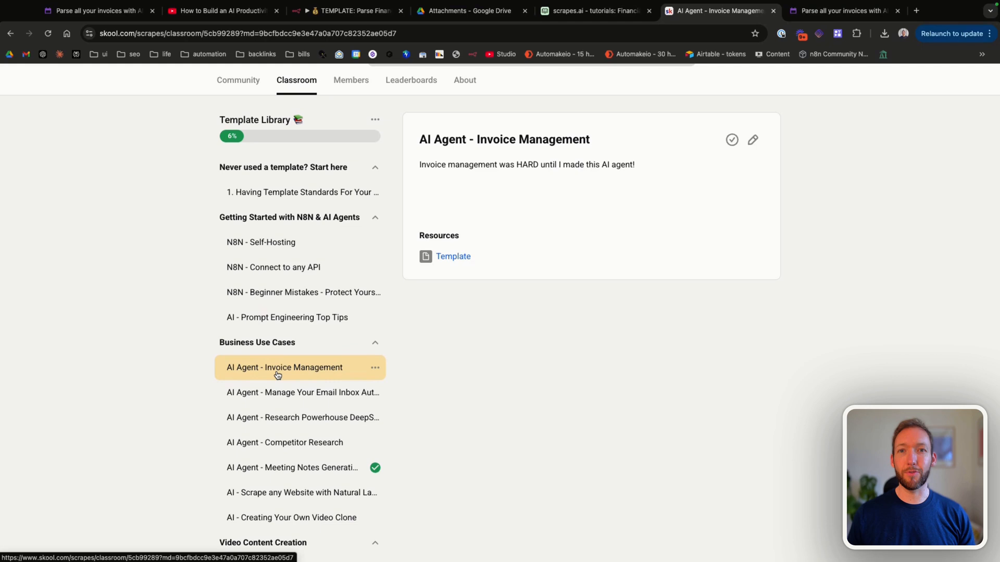
scroll(up, 3)
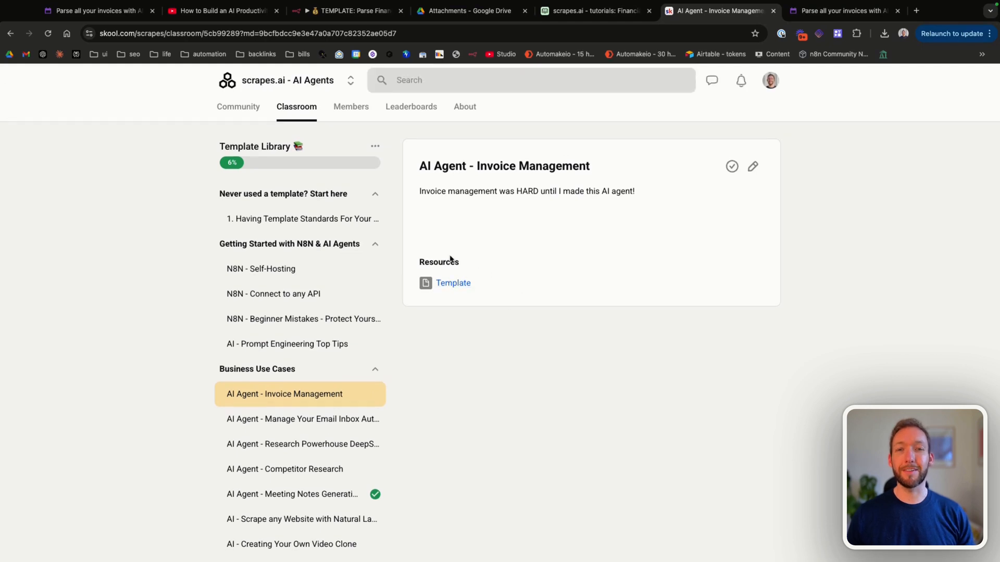
Step: Select the AI Agent - Invoice Management lesson and preview its Template resource
click(453, 283)
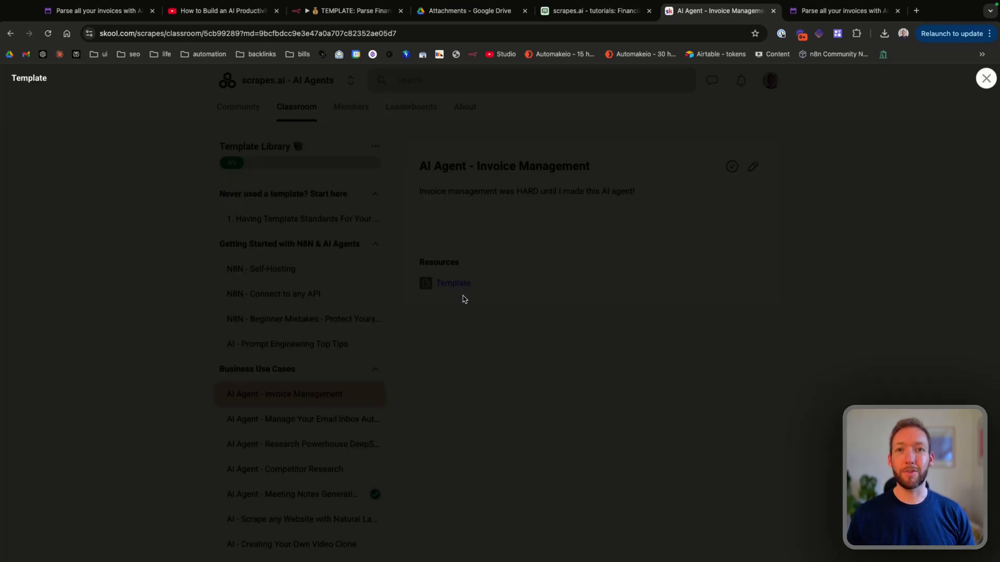
mouse_move(543, 298)
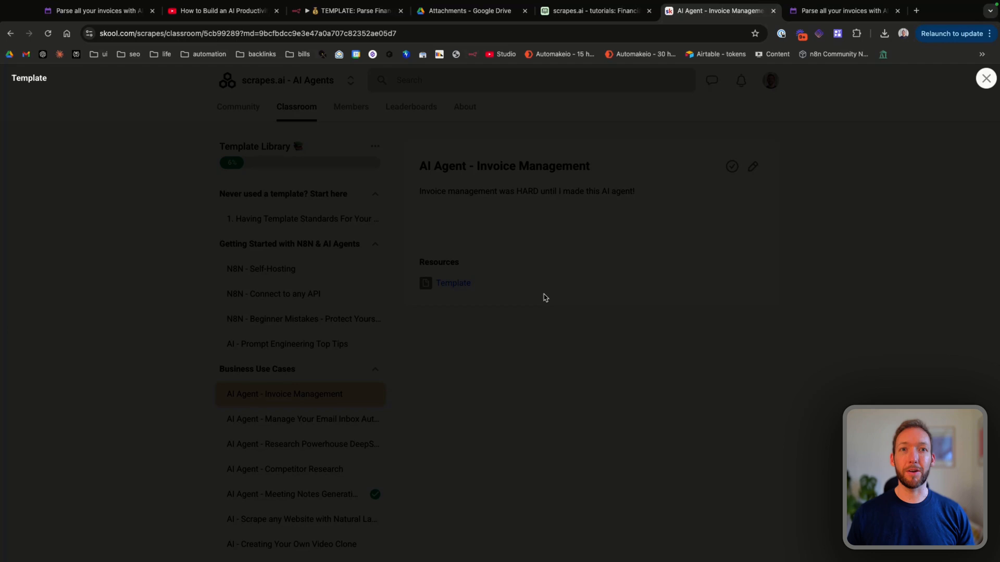
click(453, 283)
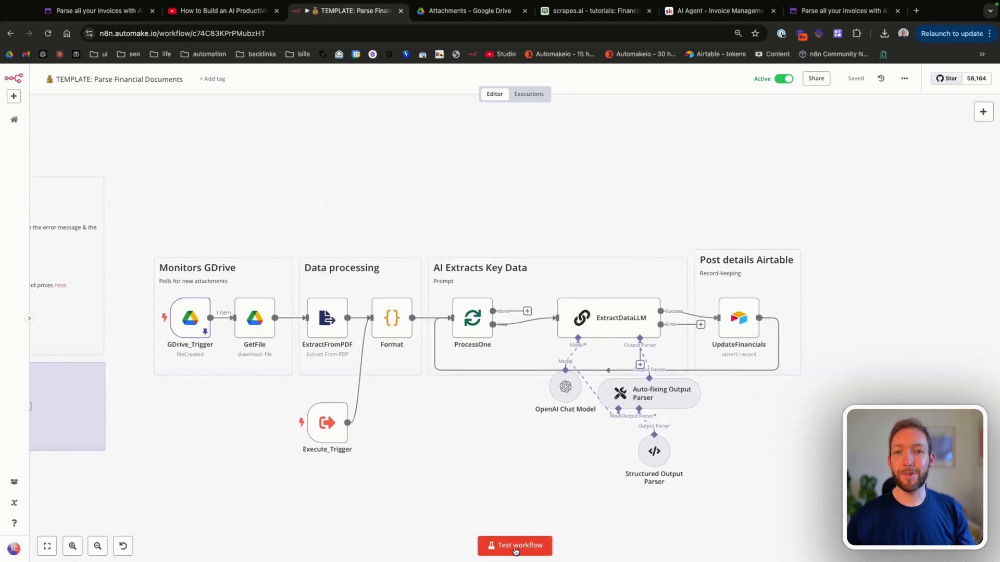
Step: Test-run the Parse Financial Documents workflow from GDrive_Trigger through UpdateFinancials
click(514, 545)
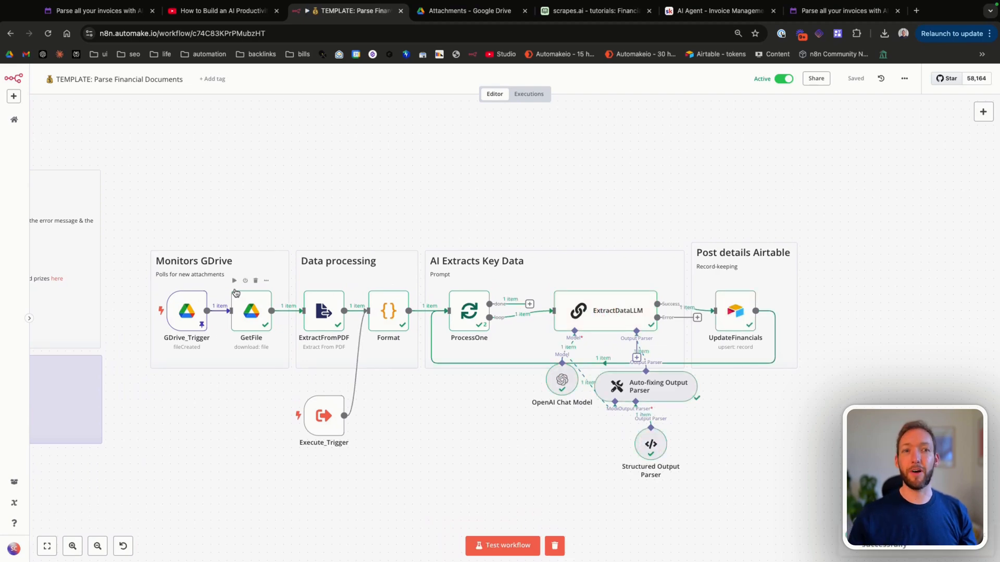
mouse_move(283, 342)
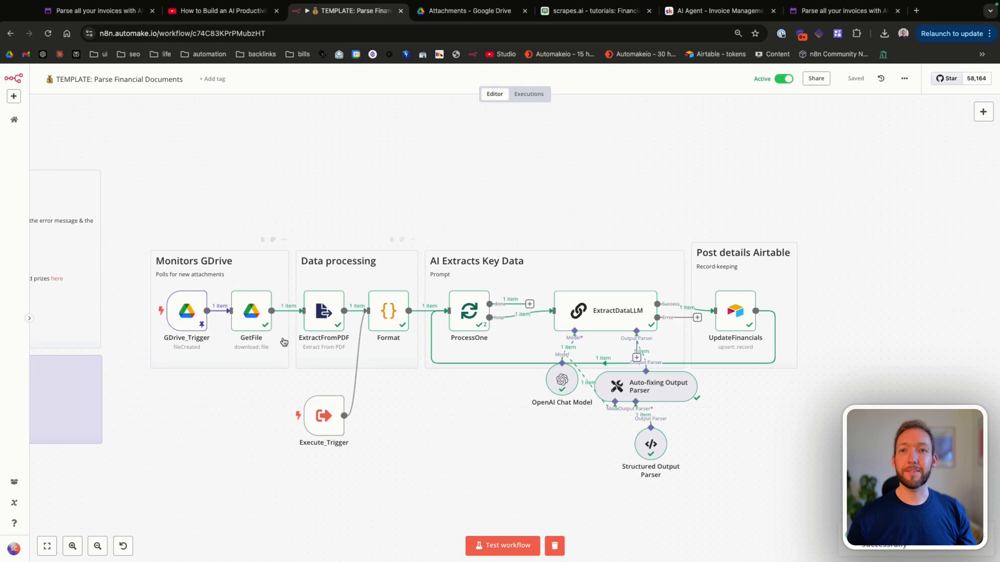
mouse_move(369, 328)
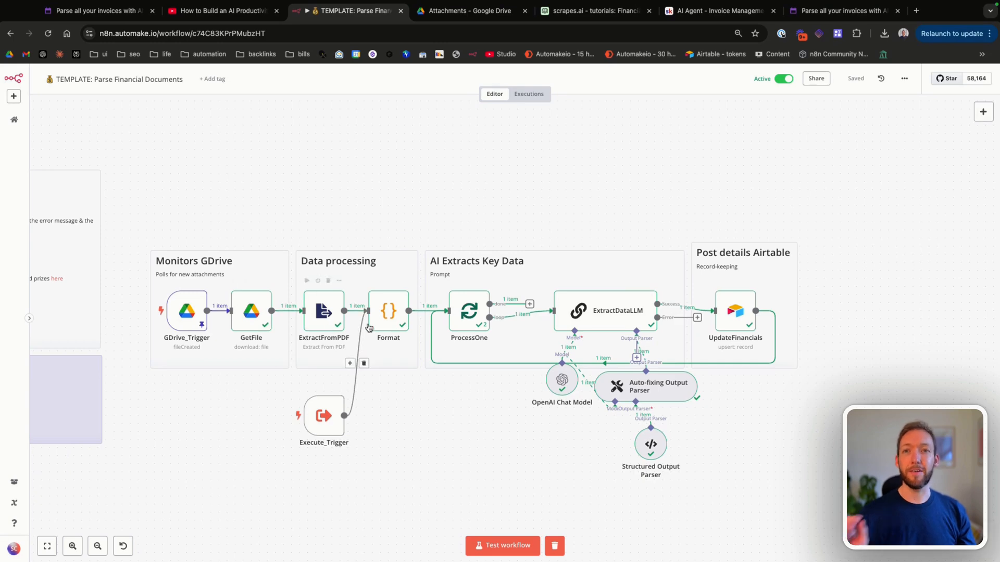
mouse_move(422, 340)
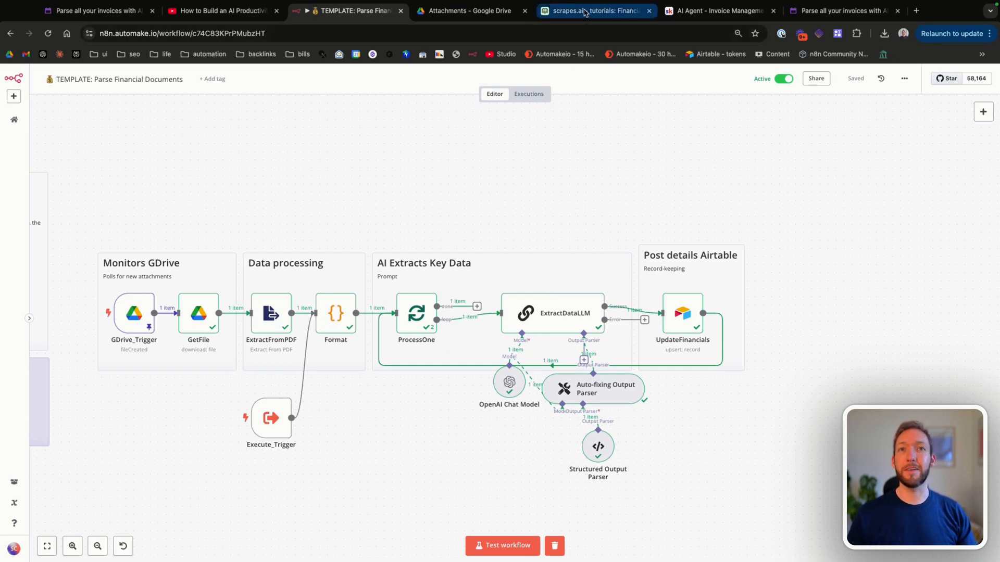
Step: Review the Eleven Labs Inc. invoice record in the Airtable Financial table, including its Invoice URL
click(595, 11)
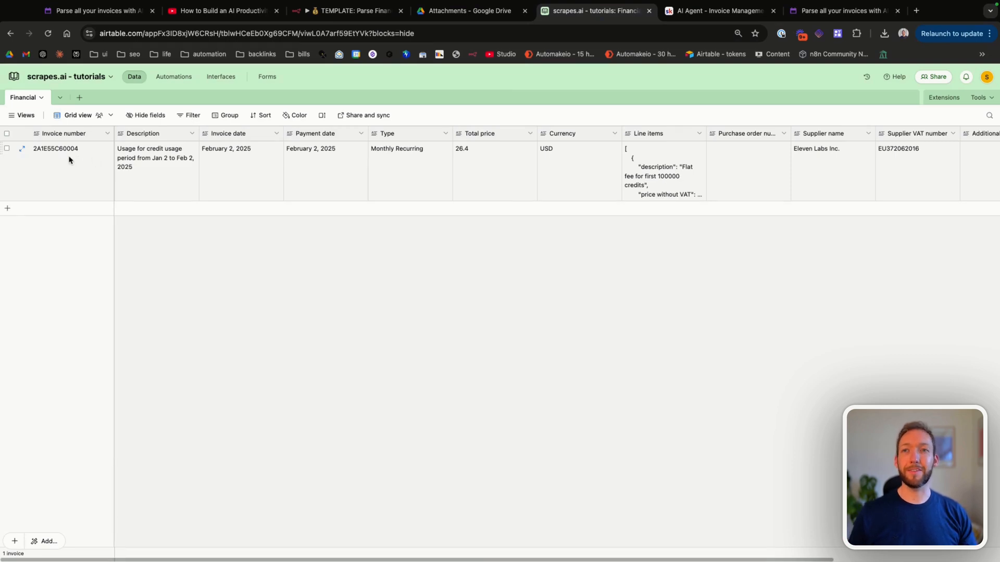
mouse_move(133, 165)
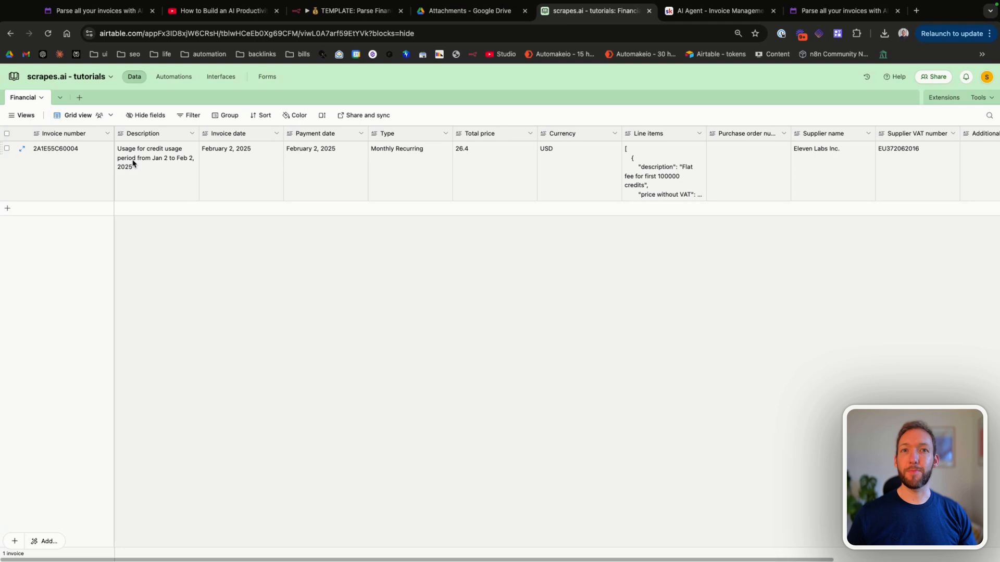
mouse_move(218, 152)
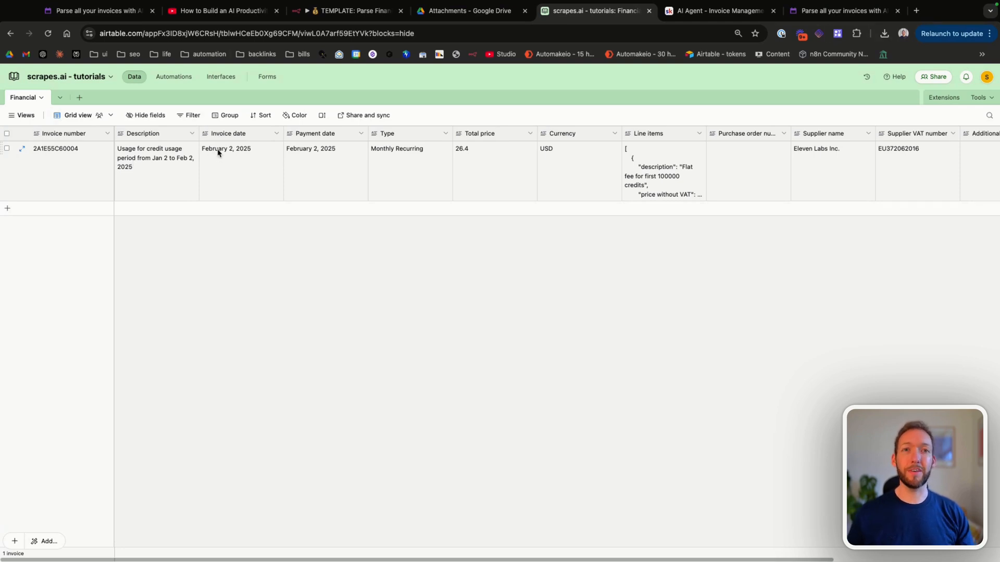
mouse_move(57, 172)
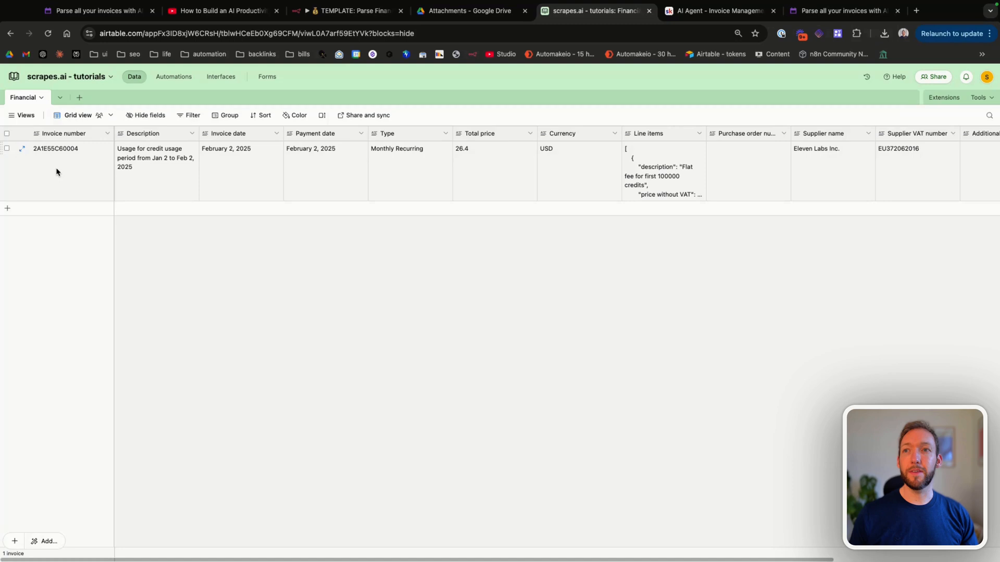
mouse_move(115, 163)
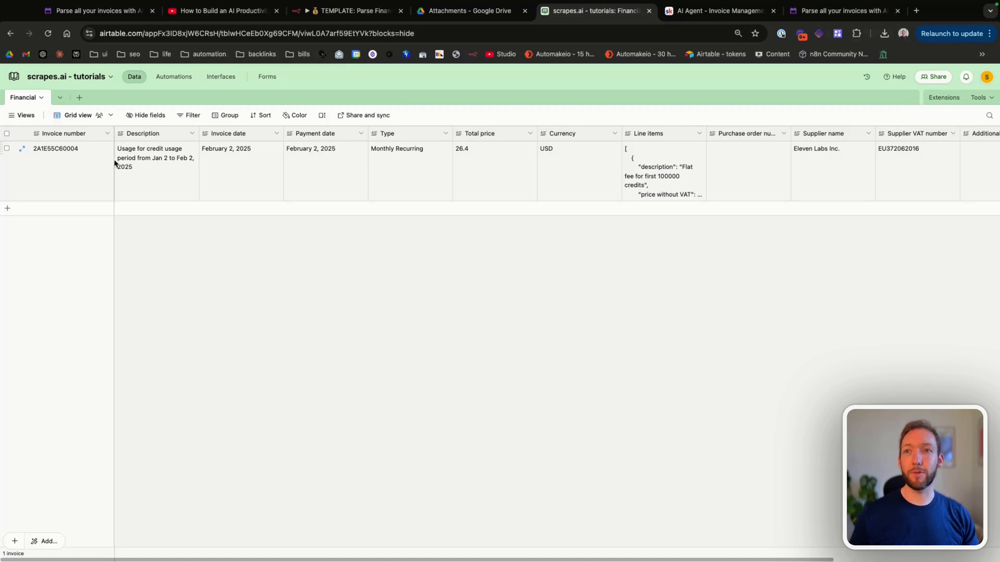
mouse_move(142, 162)
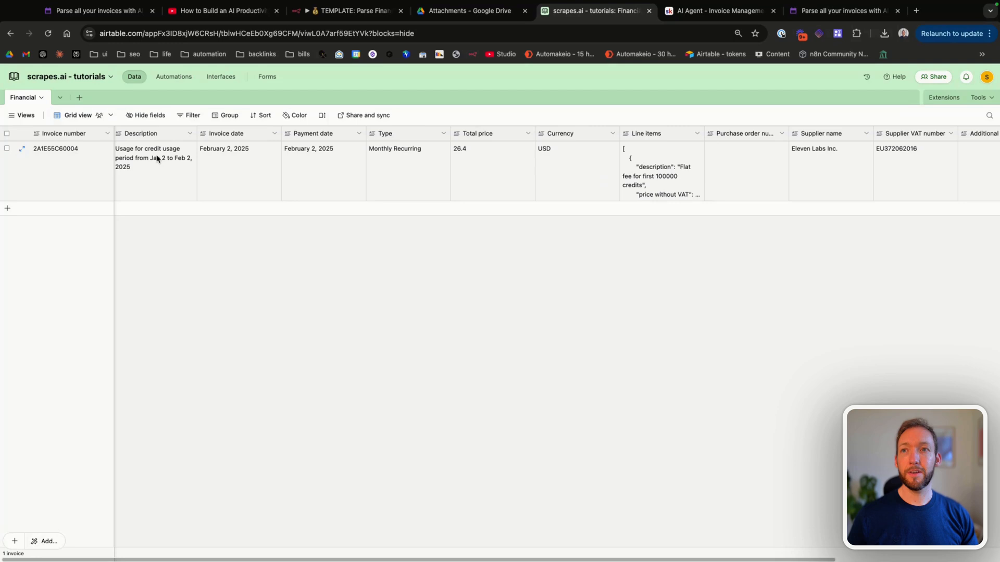
mouse_move(149, 178)
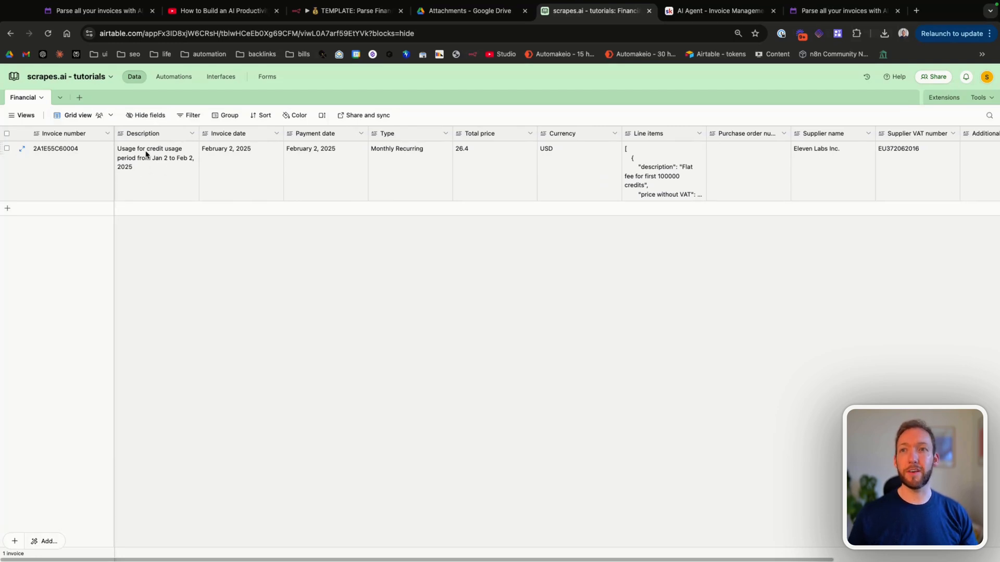
mouse_move(190, 167)
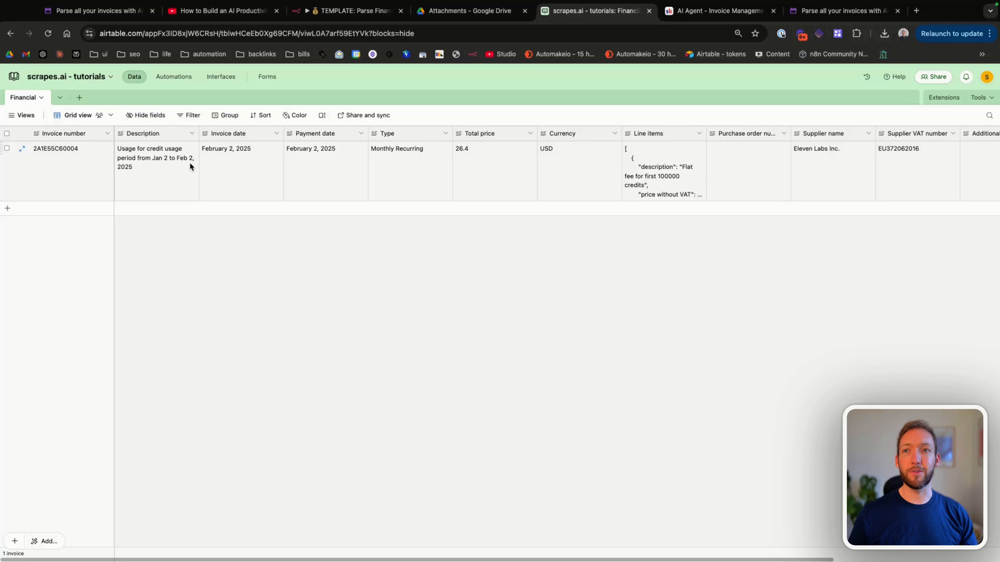
mouse_move(185, 170)
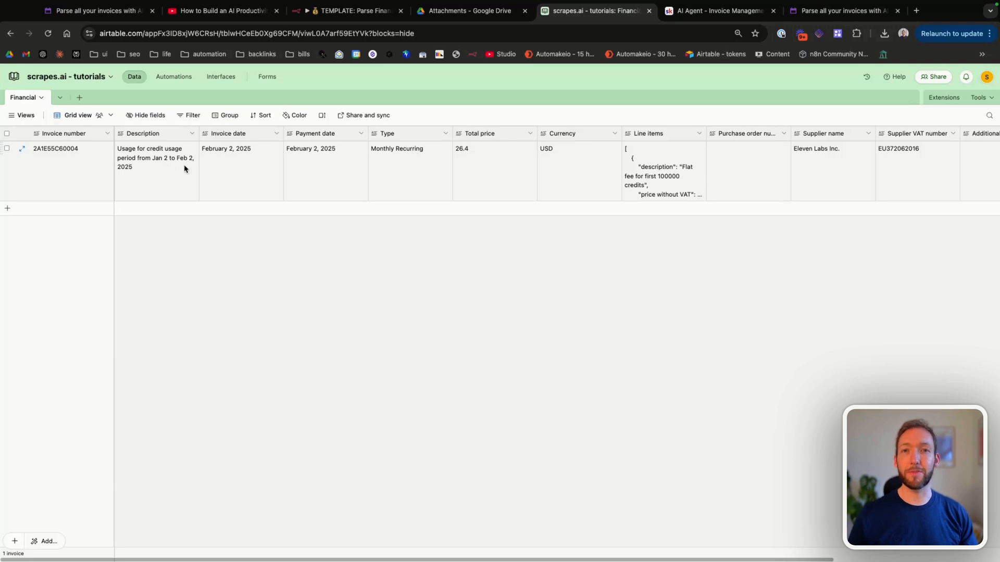
mouse_move(342, 172)
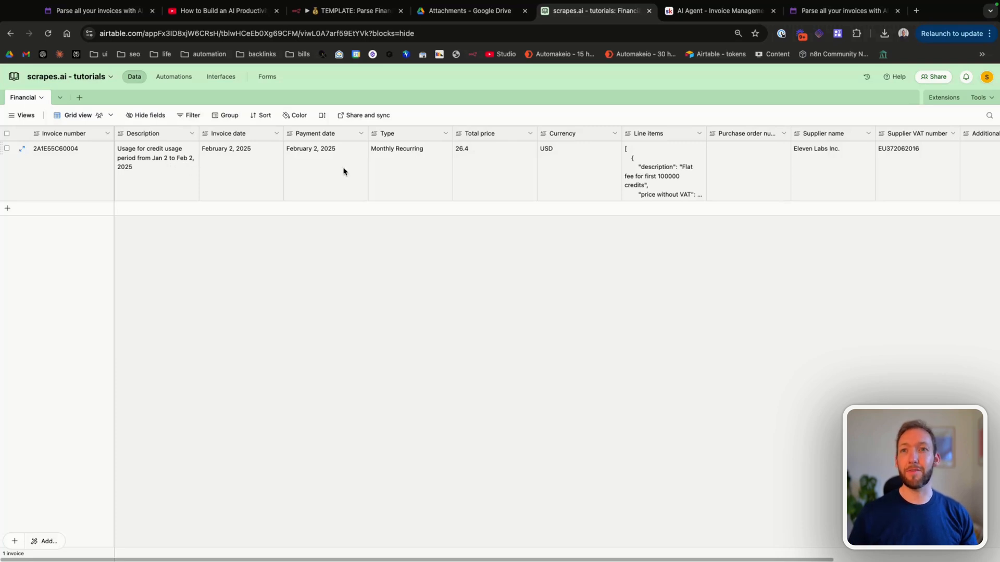
mouse_move(336, 167)
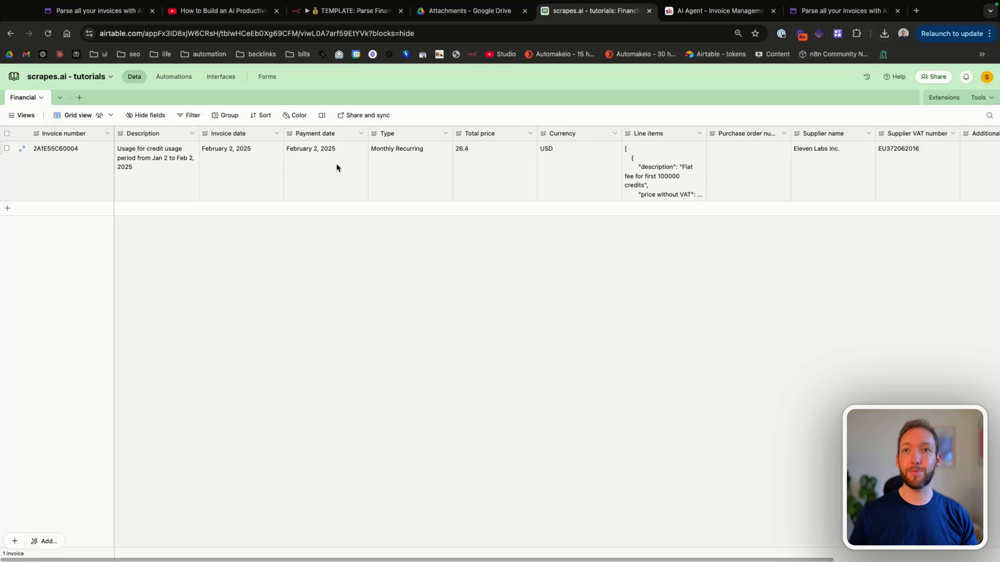
mouse_move(217, 154)
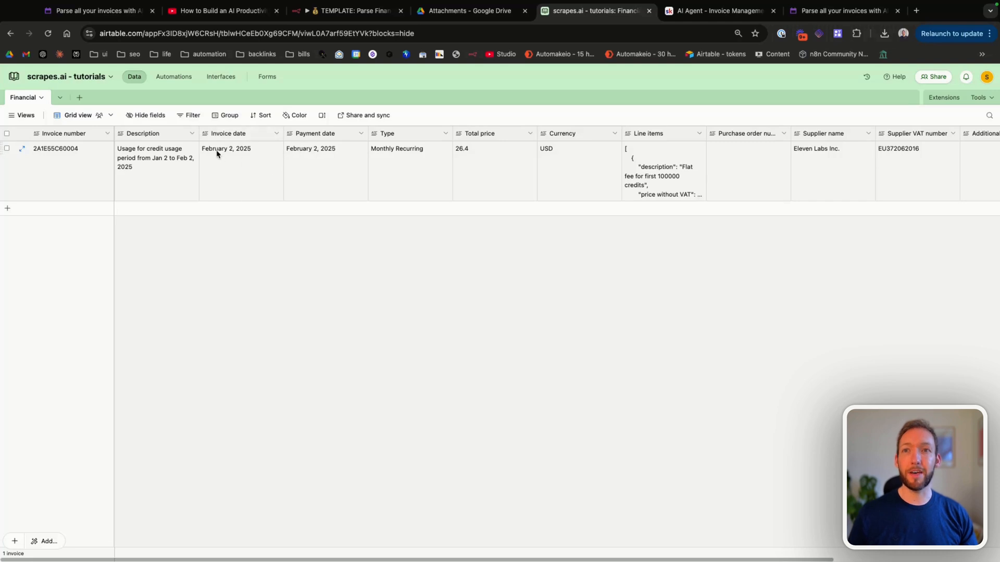
scroll(right, 3)
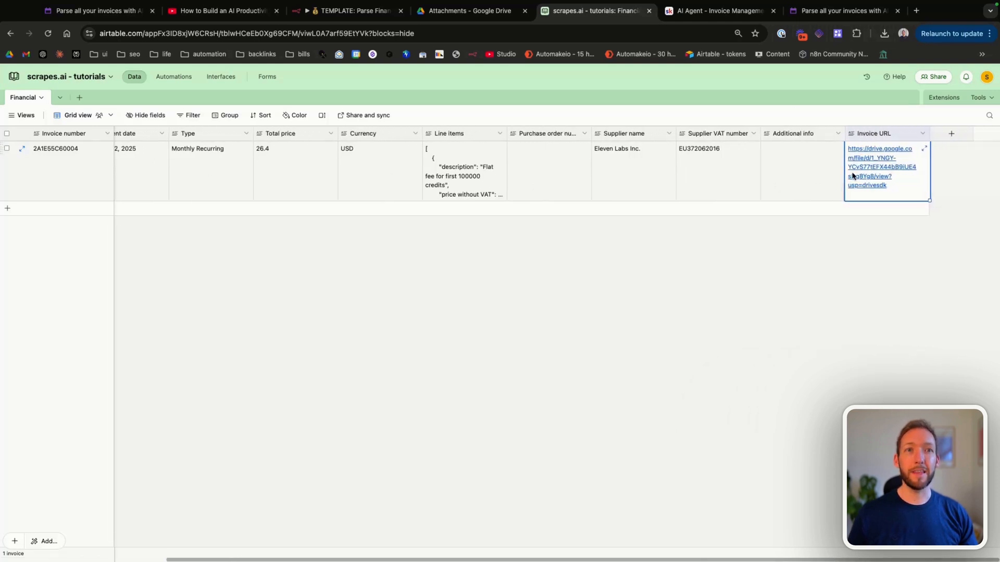
mouse_move(870, 161)
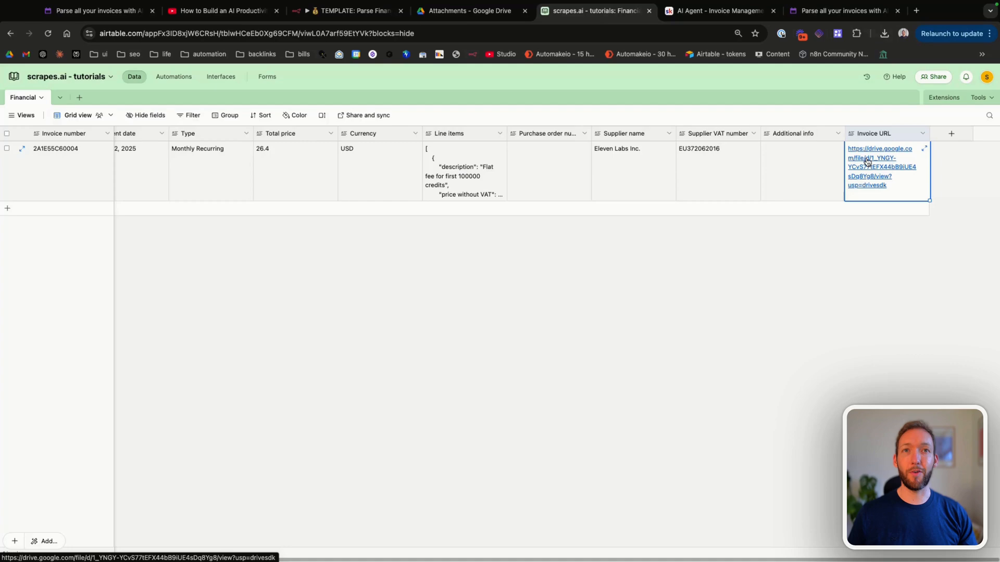
Step: Follow the record's Invoice URL to view the $26.40 USD Eleven Labs invoice in Google Drive
click(882, 166)
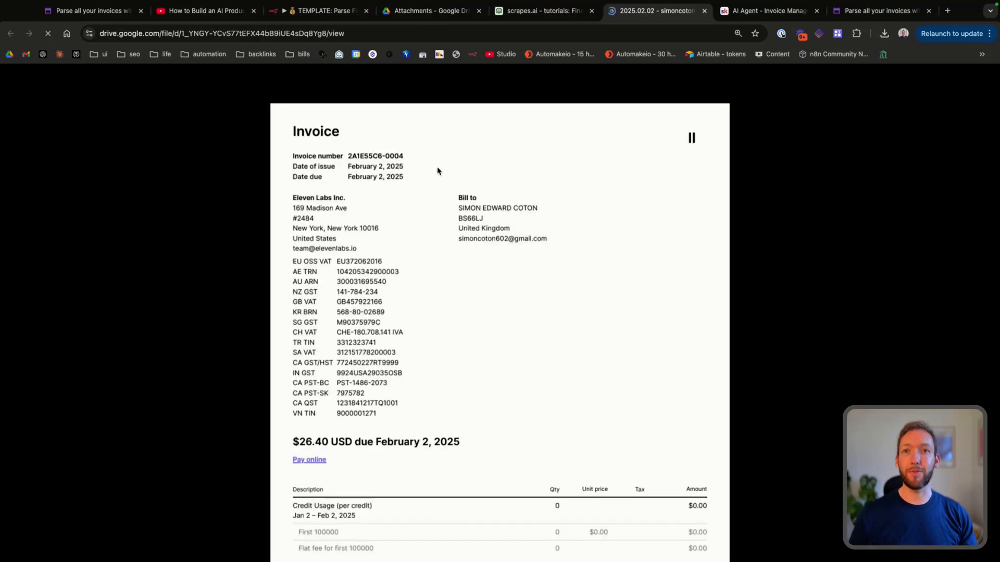
scroll(down, 3)
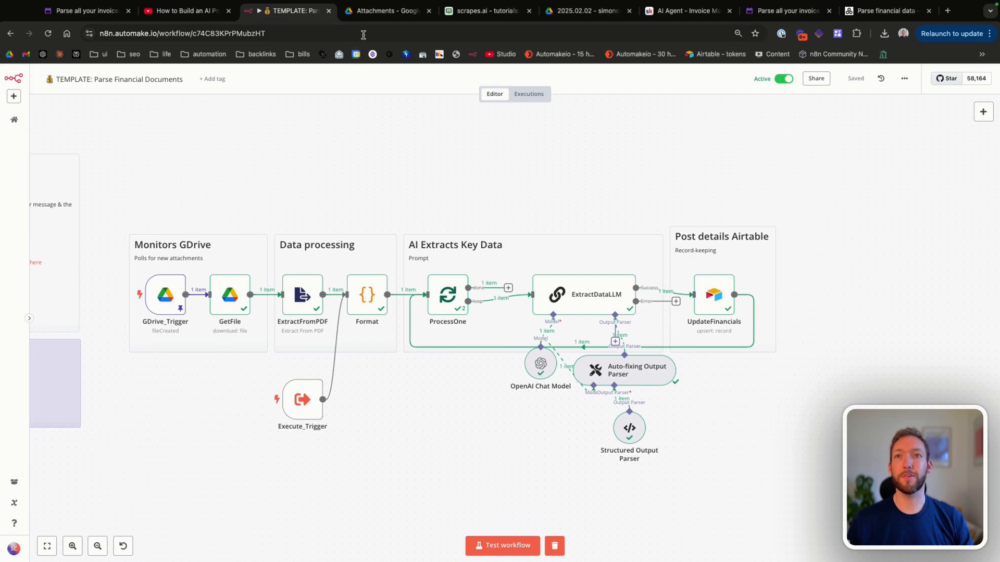
Step: Preview the Eleven Labs invoice PDF in Drive's Automations › Attachments folder, then return to n8n
click(385, 10)
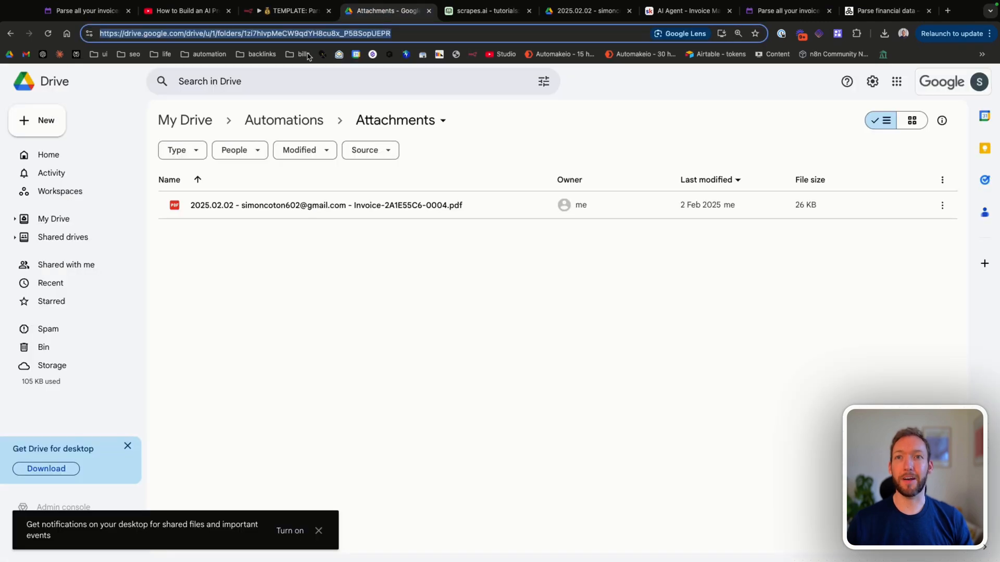
mouse_move(396, 120)
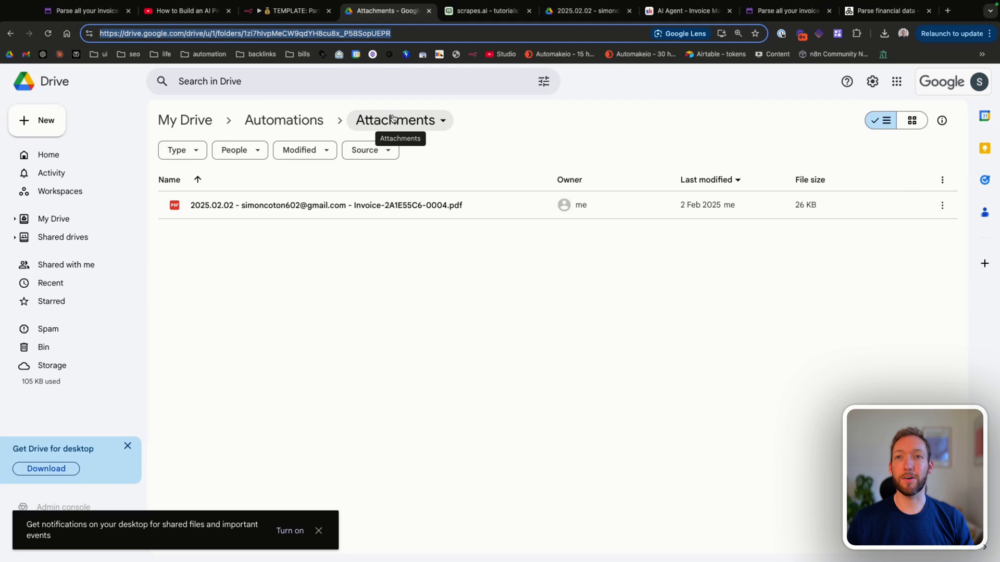
mouse_move(366, 123)
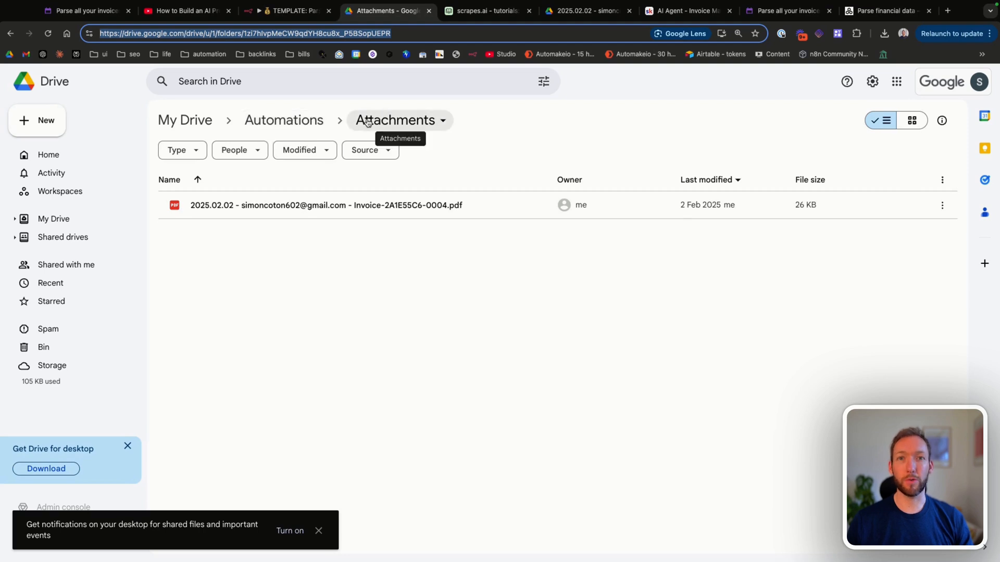
mouse_move(337, 303)
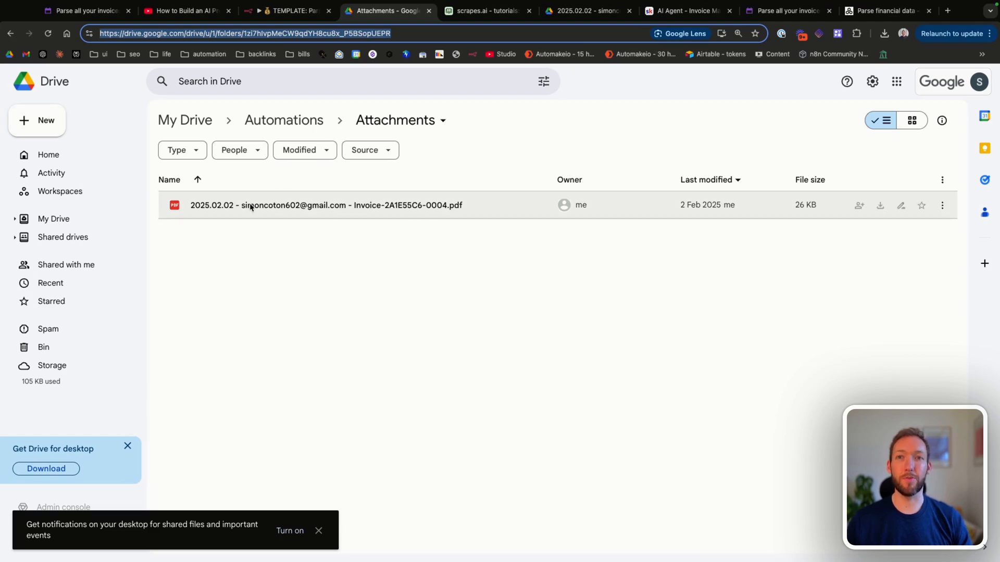
double_click(326, 205)
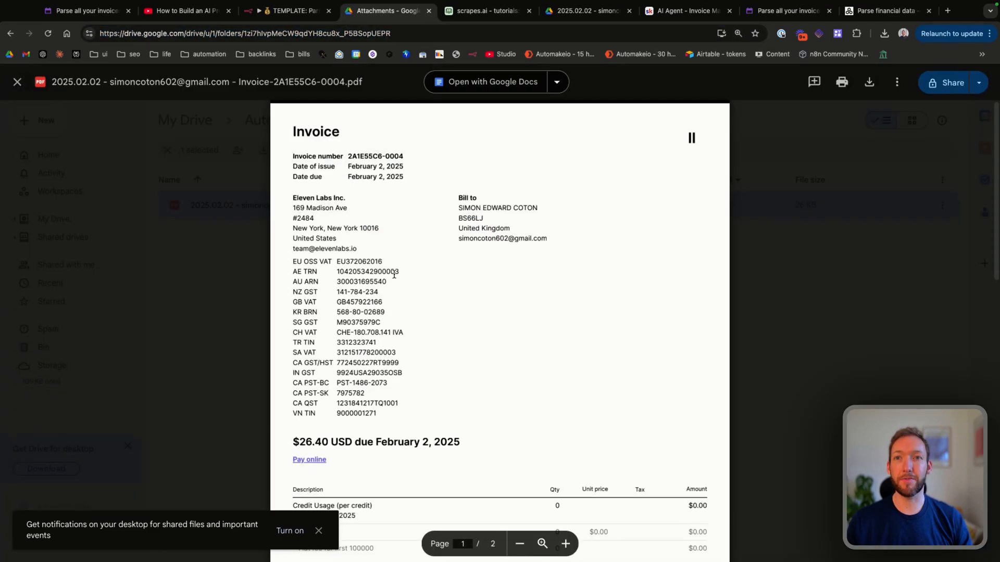
mouse_move(107, 124)
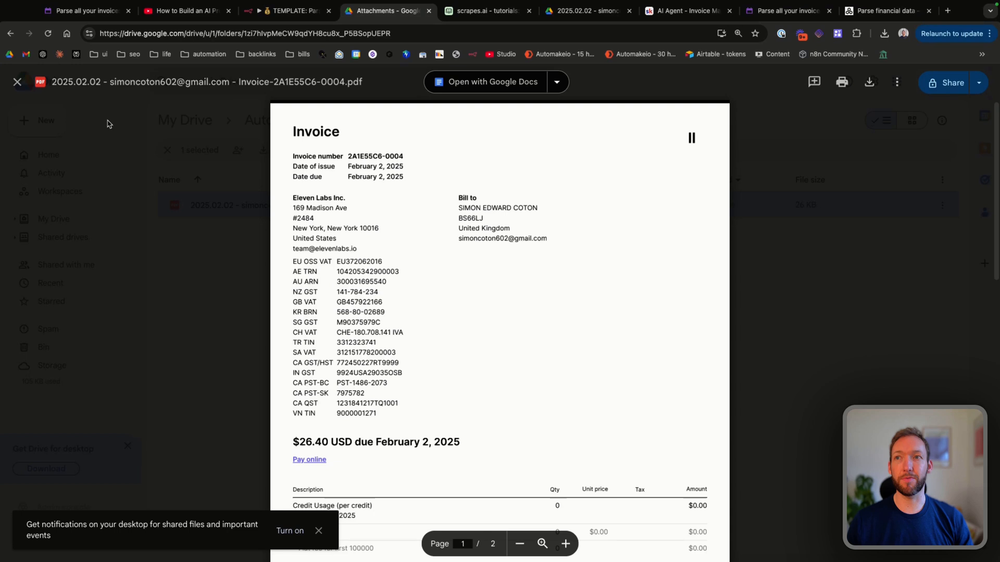
click(18, 81)
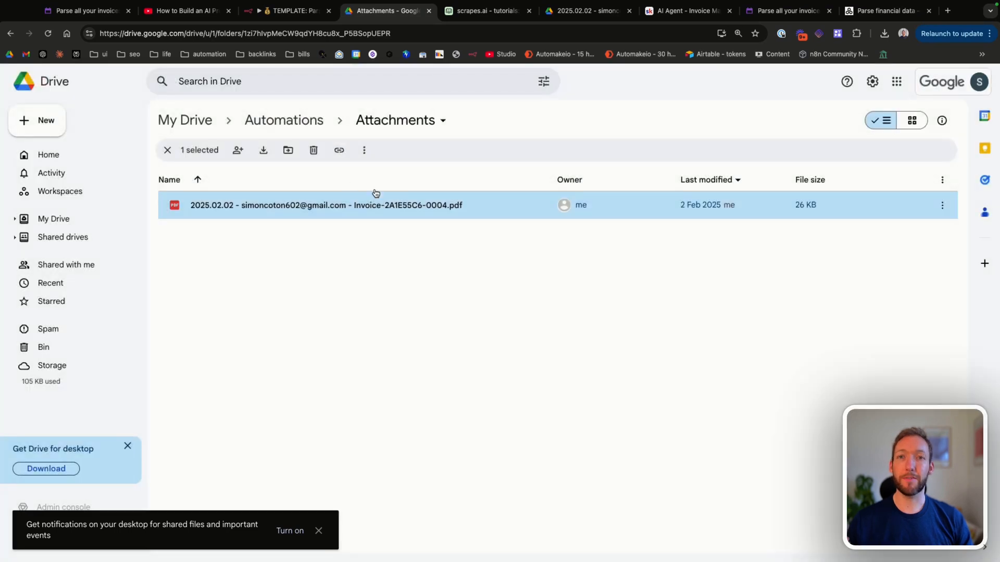
mouse_move(359, 275)
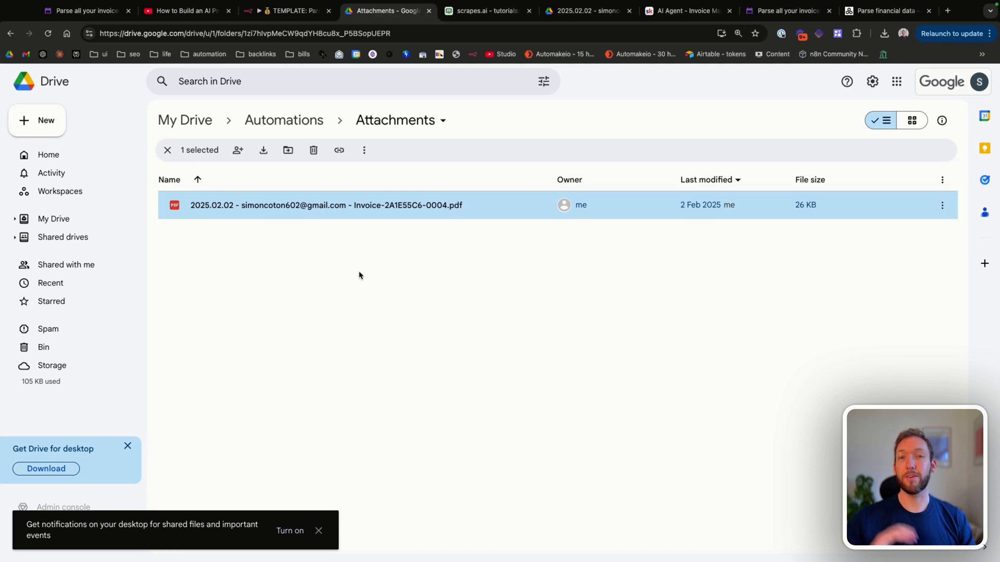
click(288, 10)
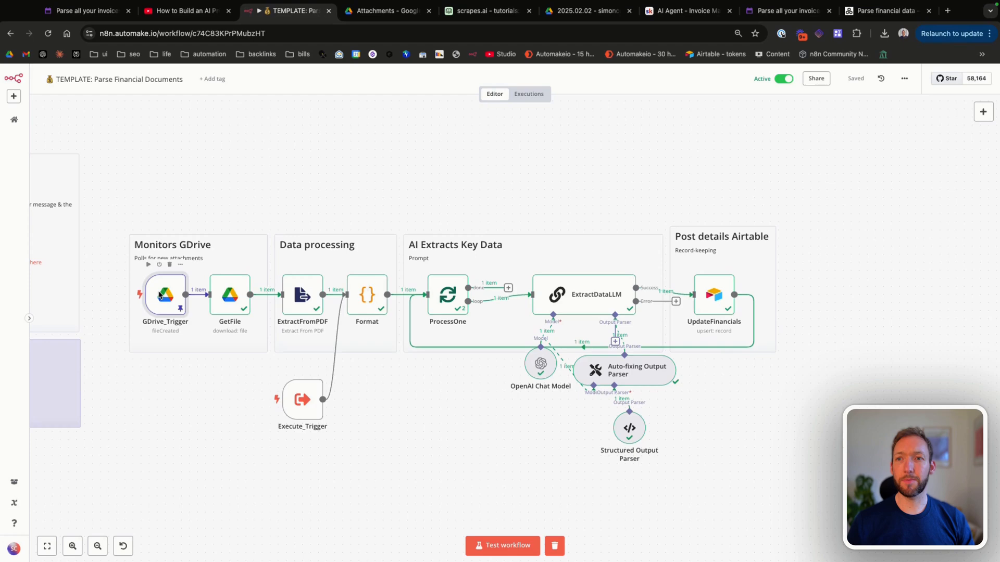
double_click(166, 295)
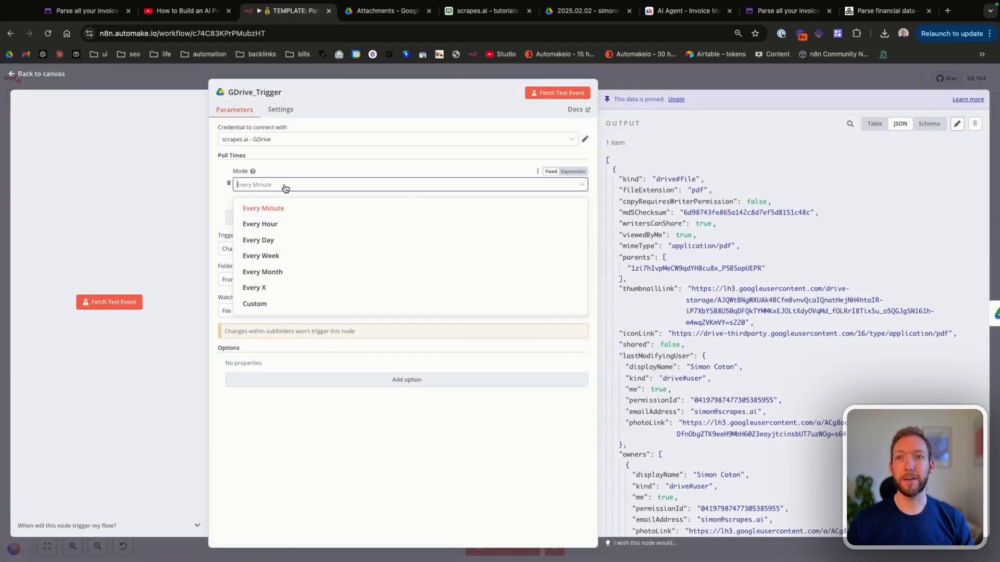
click(262, 208)
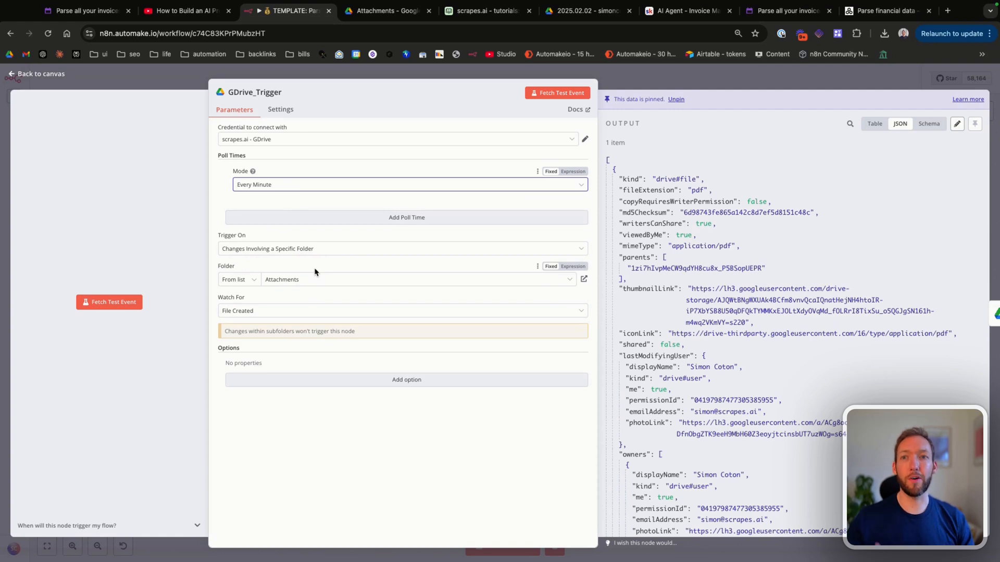
mouse_move(312, 280)
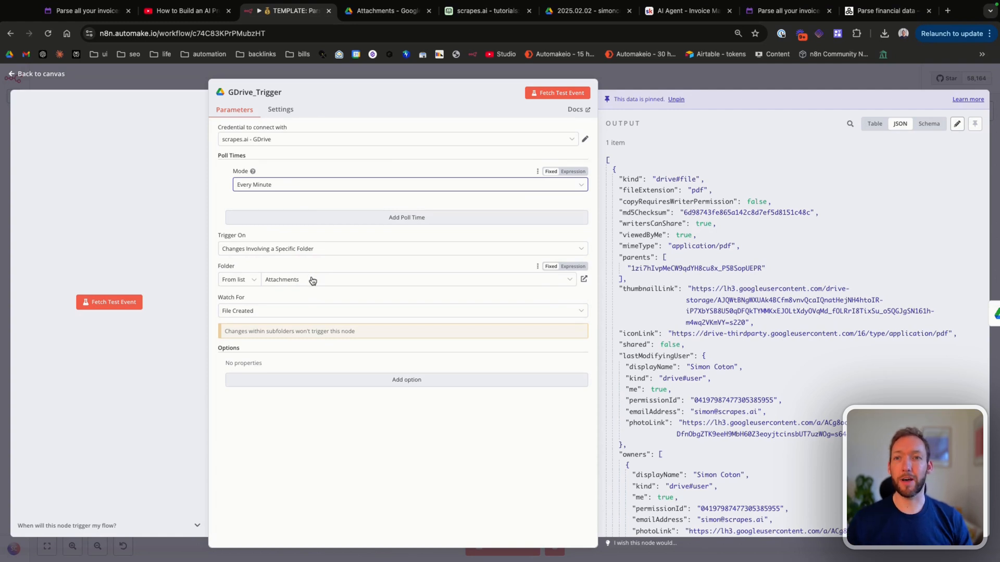
click(415, 279)
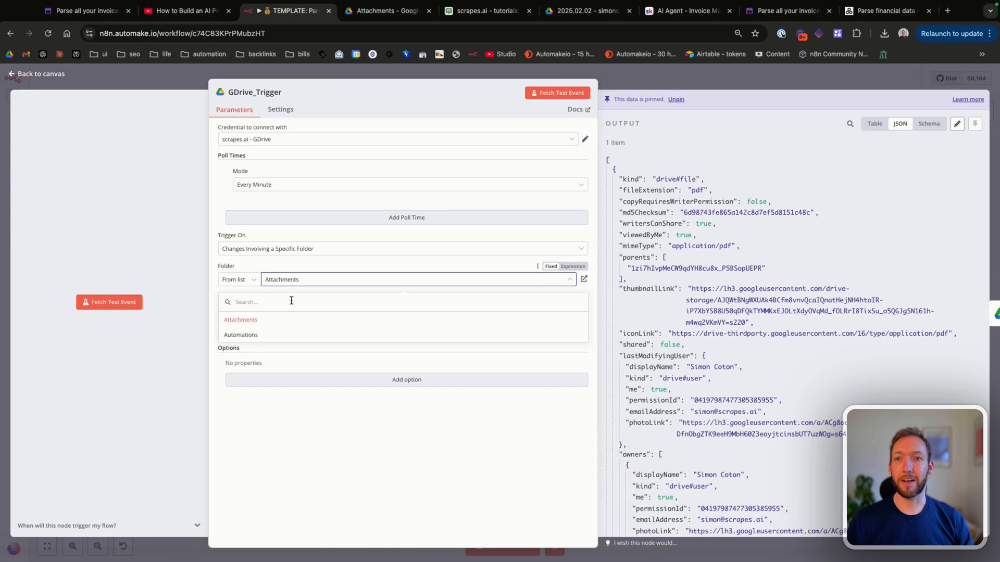
click(240, 320)
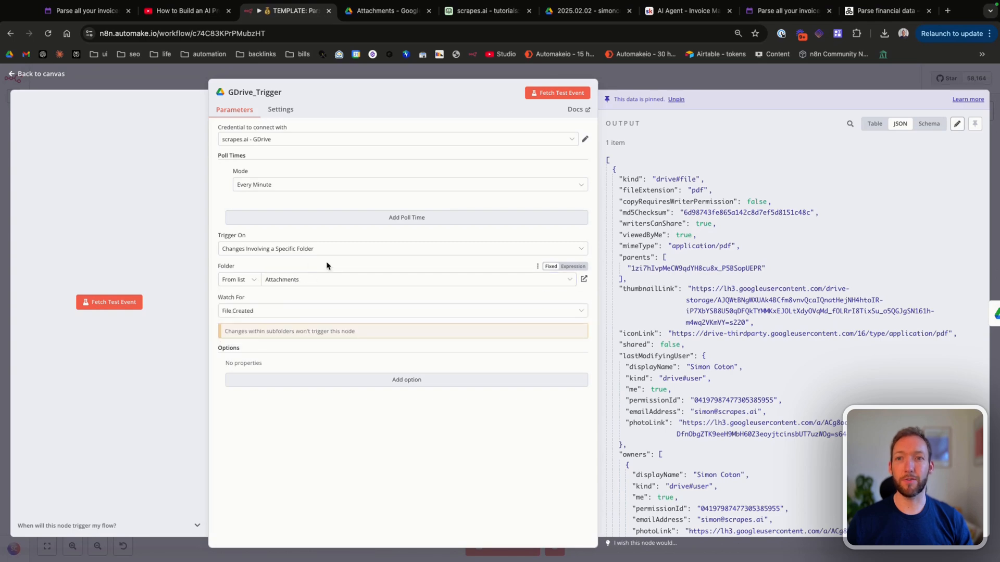
click(37, 73)
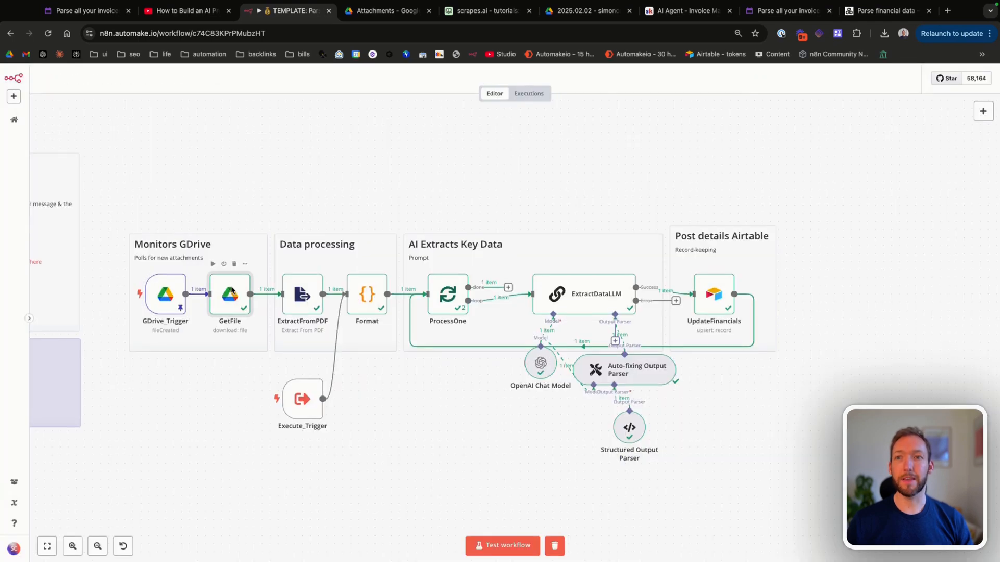
double_click(229, 294)
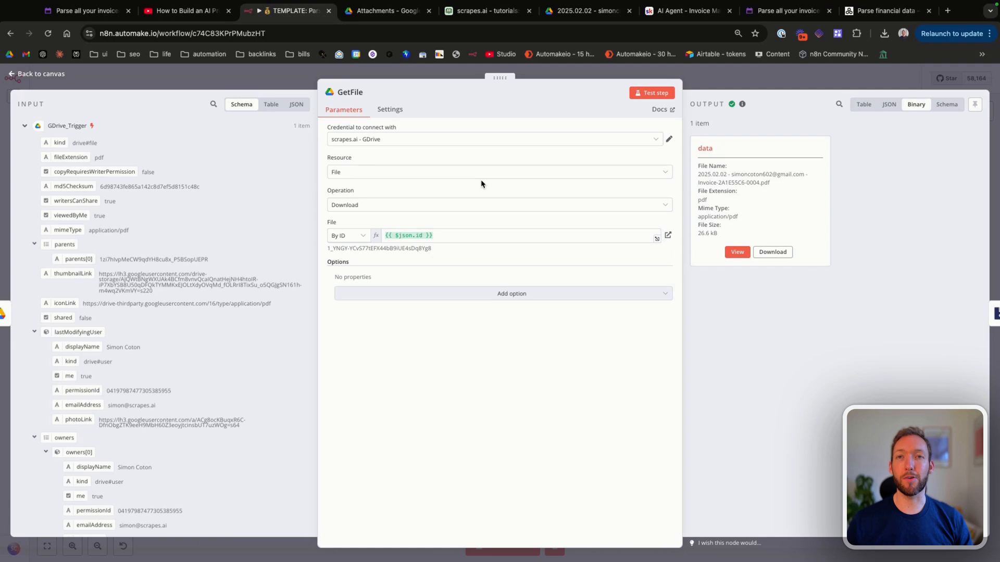
mouse_move(424, 140)
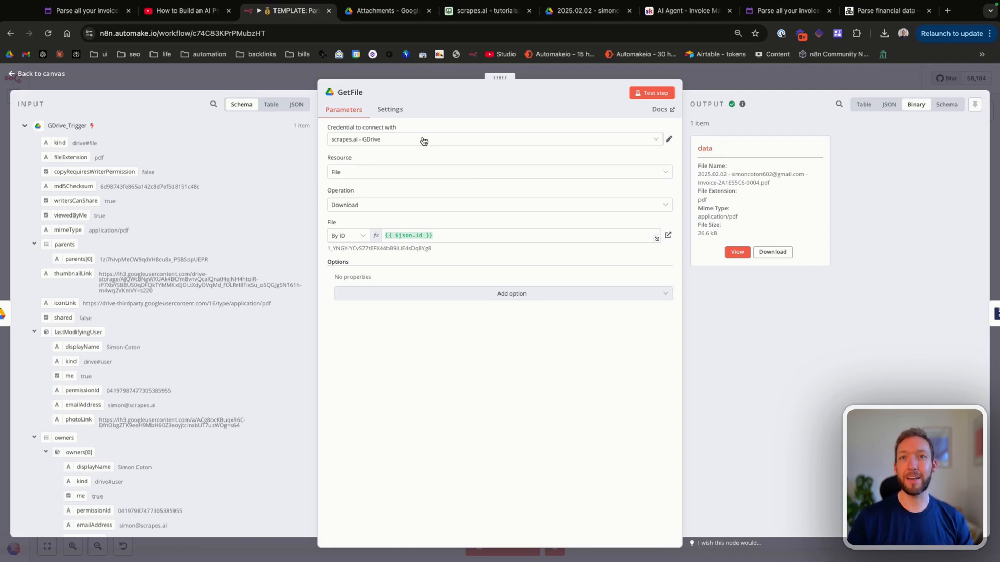
mouse_move(412, 96)
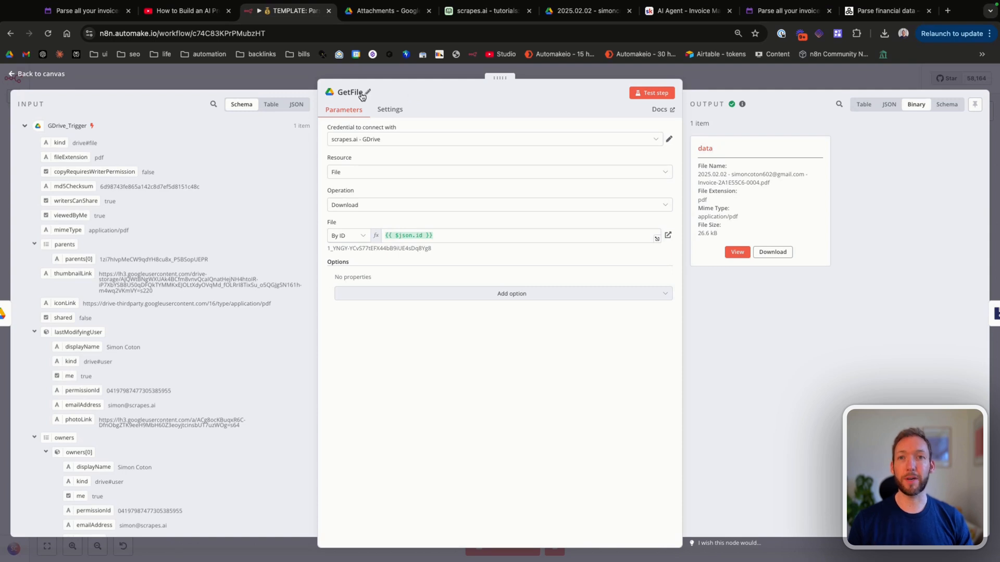
mouse_move(468, 248)
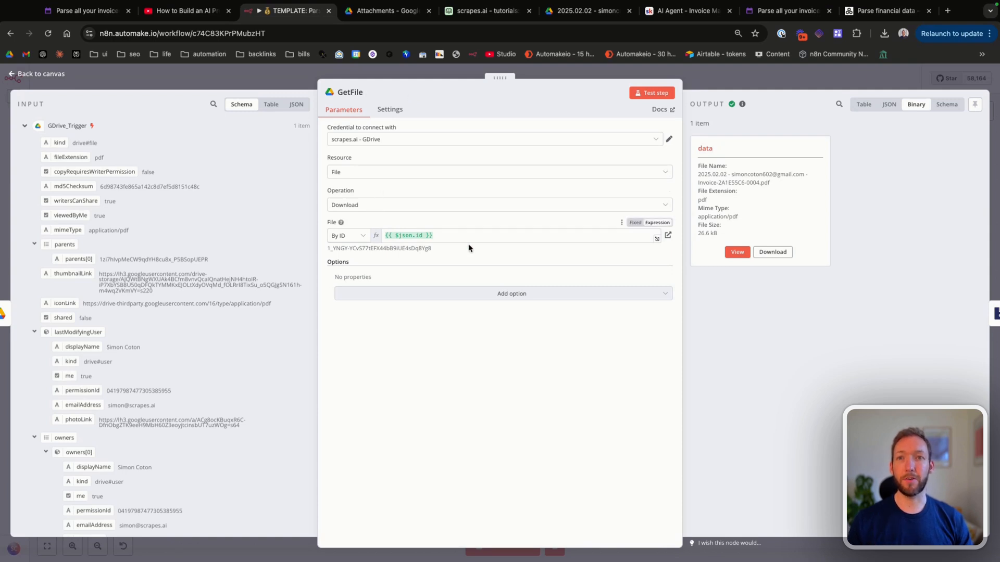
mouse_move(50, 103)
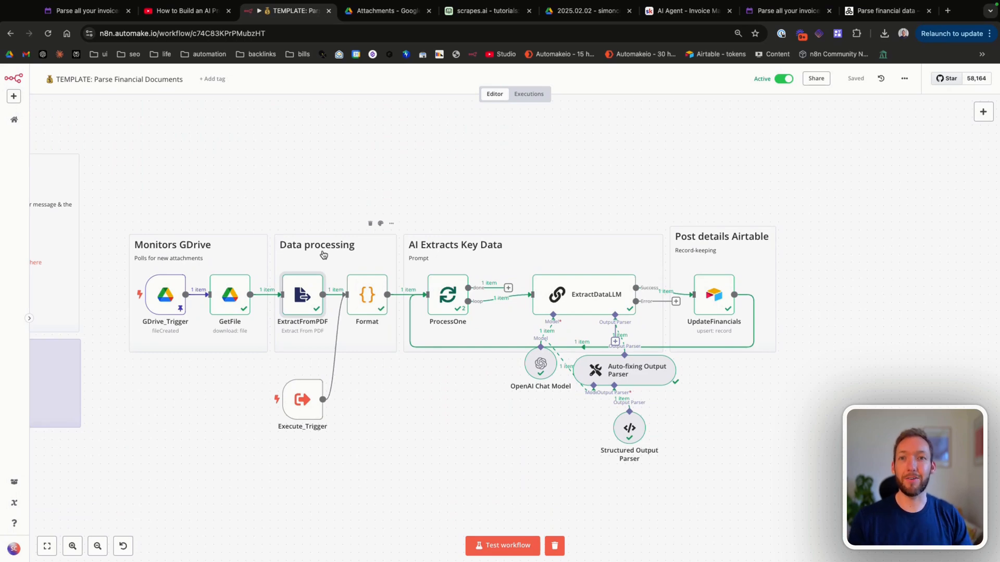
Step: Review the Format node's text-cleanup code and output against the original invoice PDF in Drive
double_click(367, 295)
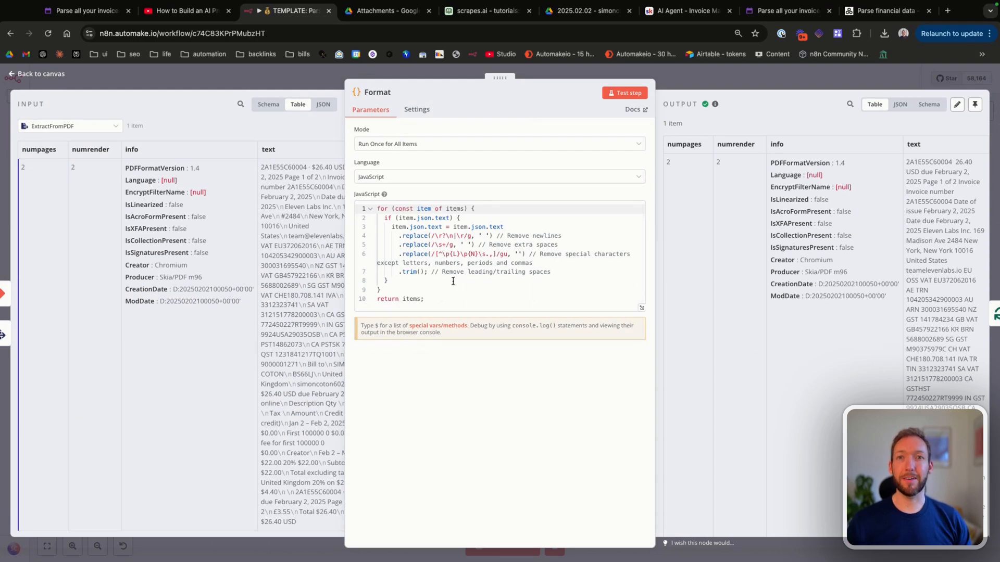
mouse_move(294, 244)
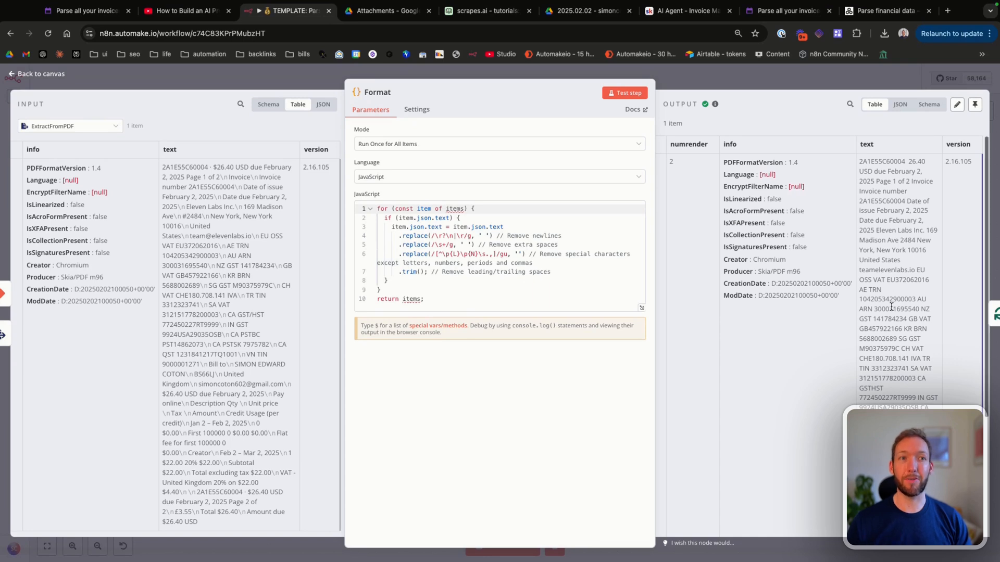
scroll(down, 3)
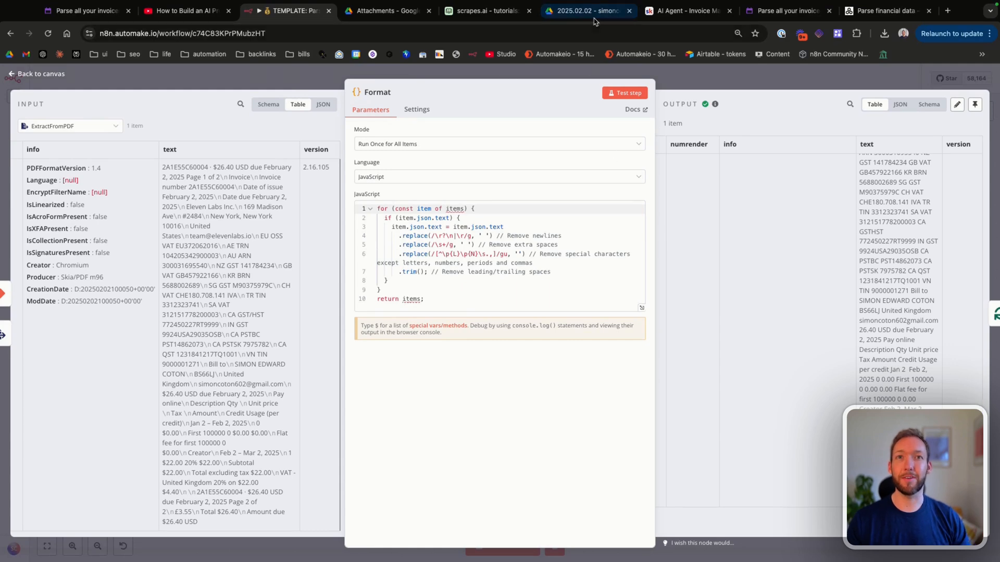
click(586, 11)
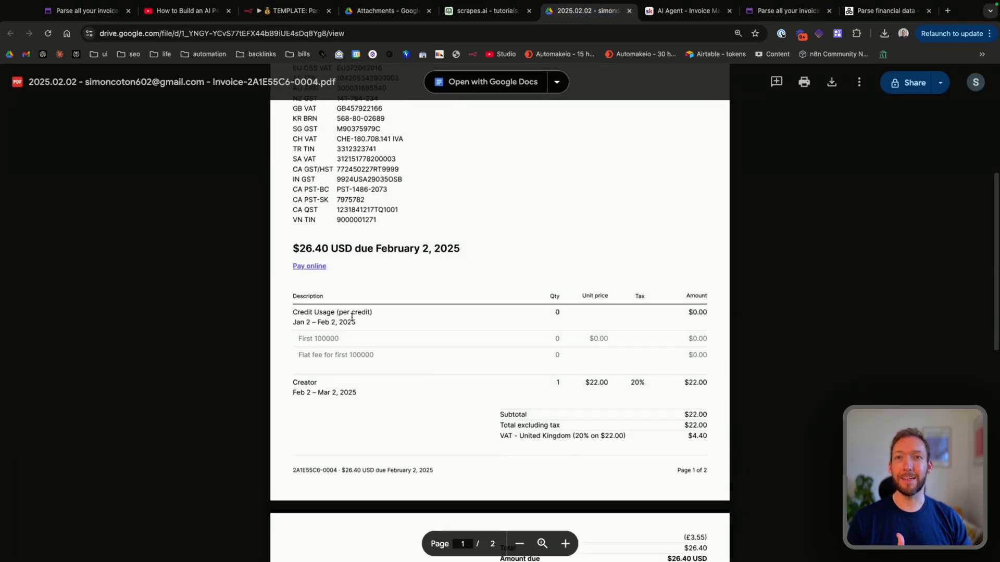
click(285, 10)
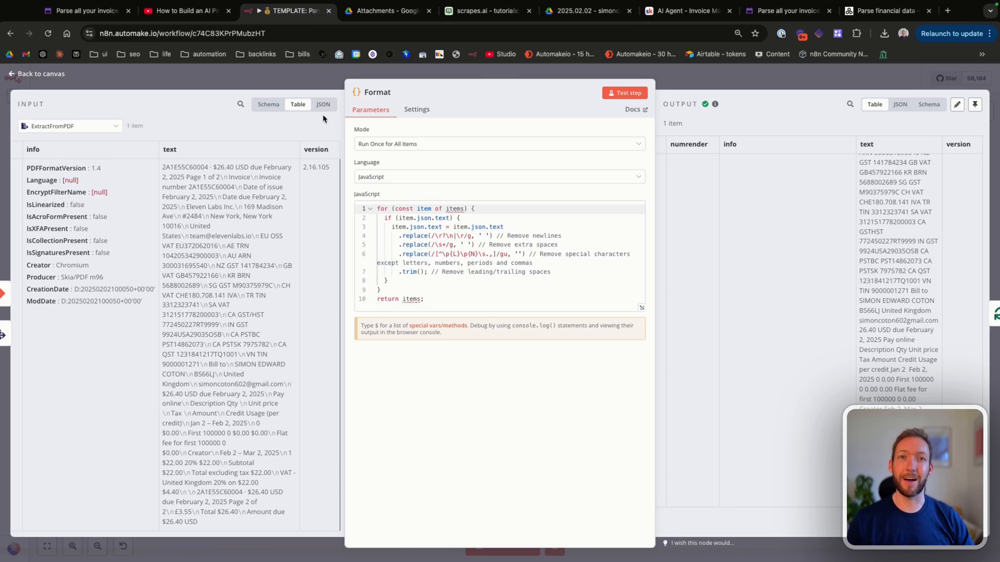
mouse_move(115, 89)
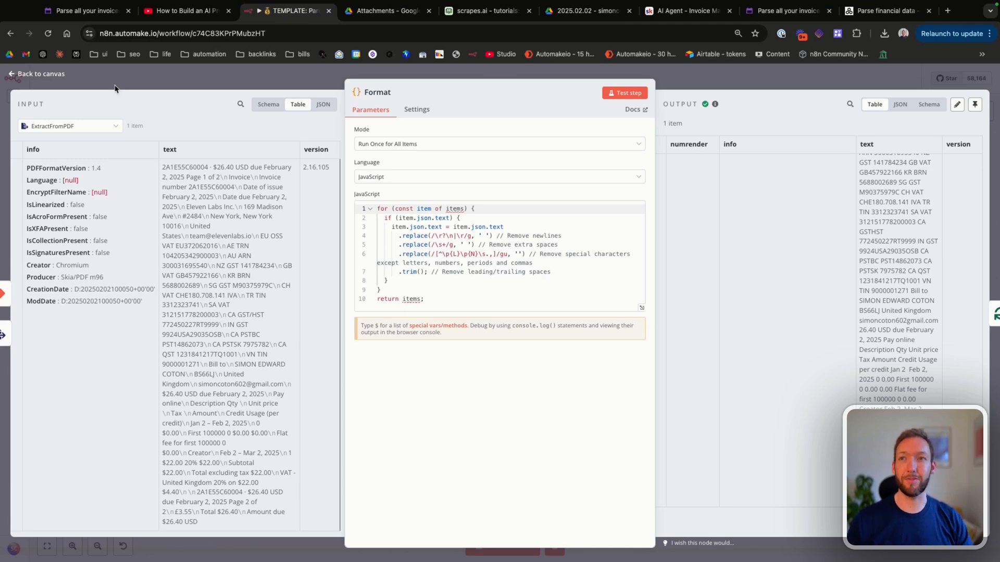
Step: Leave the Format node and return to the workflow canvas
click(37, 73)
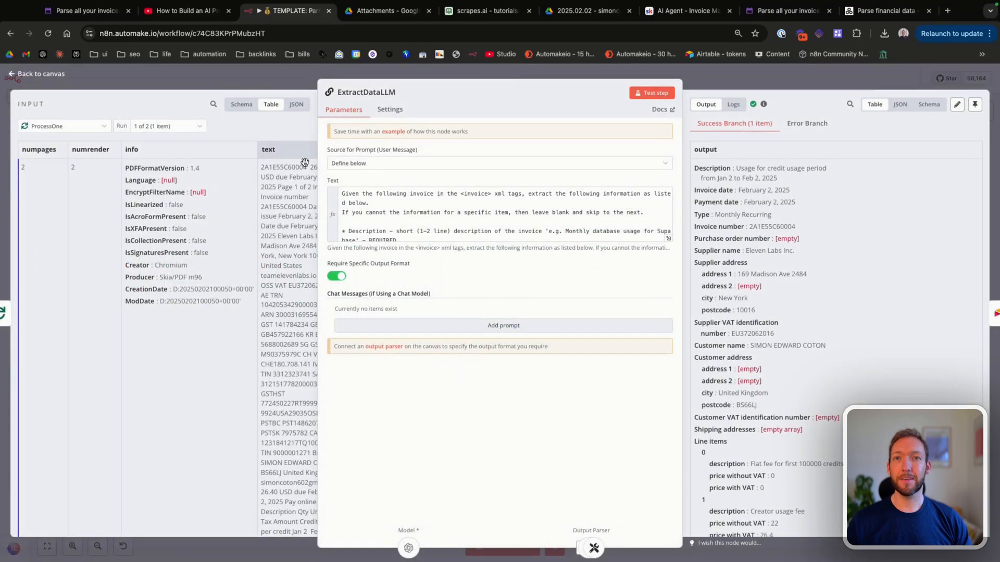
mouse_move(40, 68)
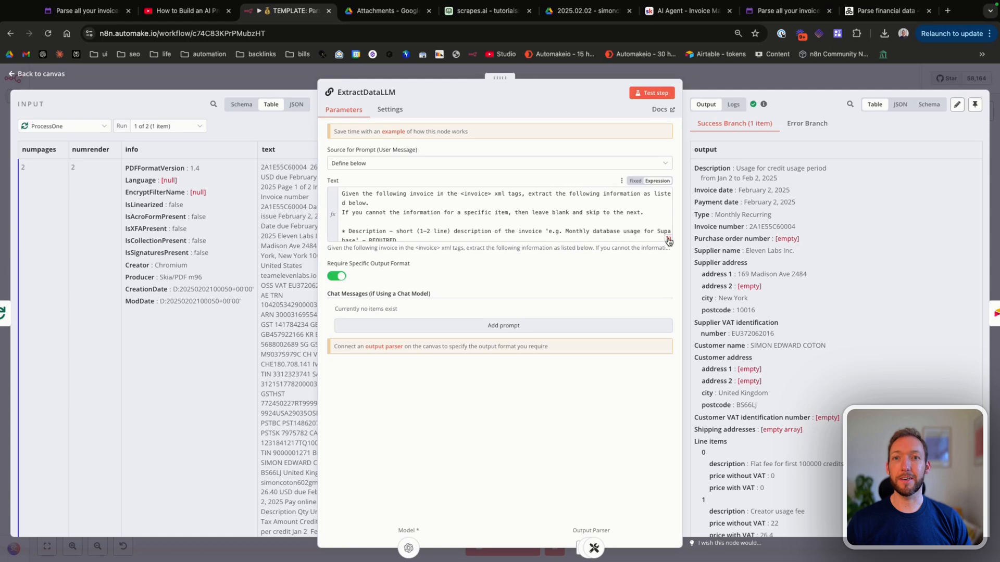
mouse_move(668, 240)
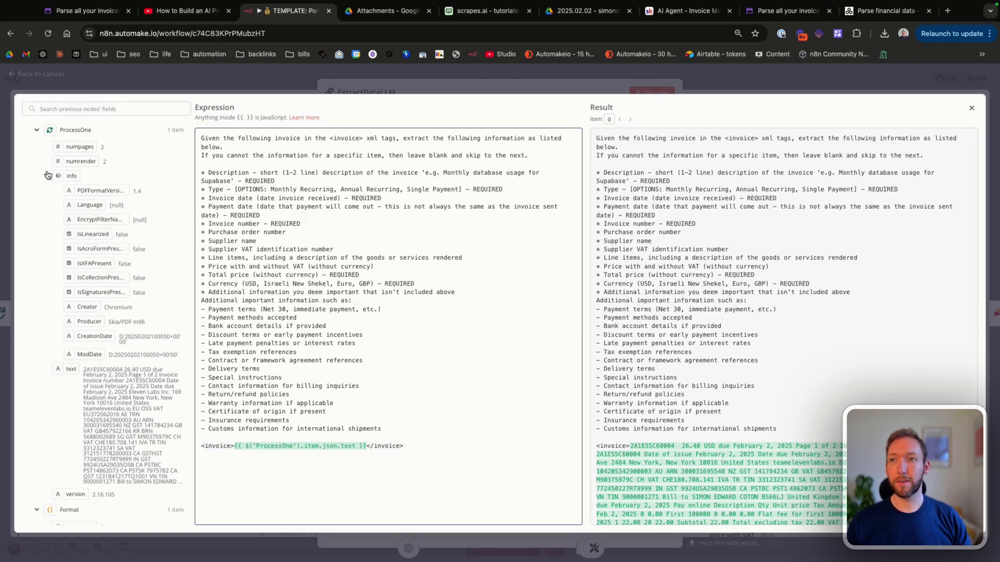
Step: Add a {{ $json.text }} line to the prompt, then remove it, leaving the ProcessOne text reference
click(58, 175)
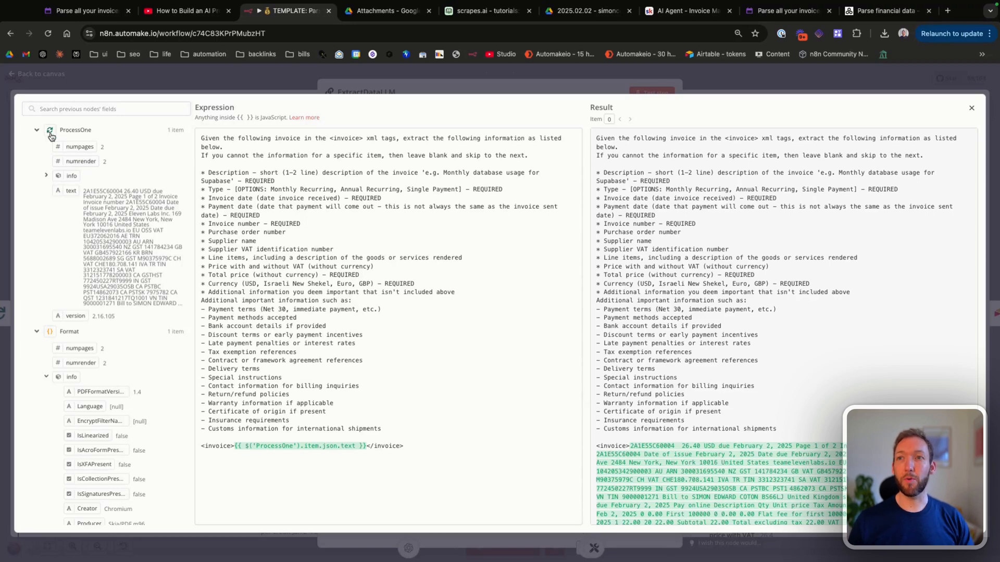
mouse_move(82, 134)
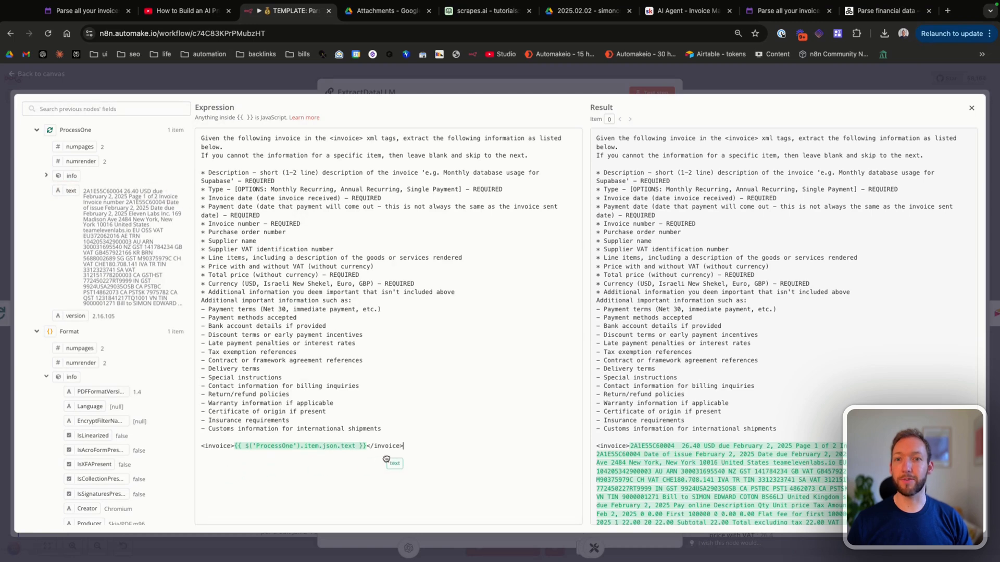
text({{ $json.text }})
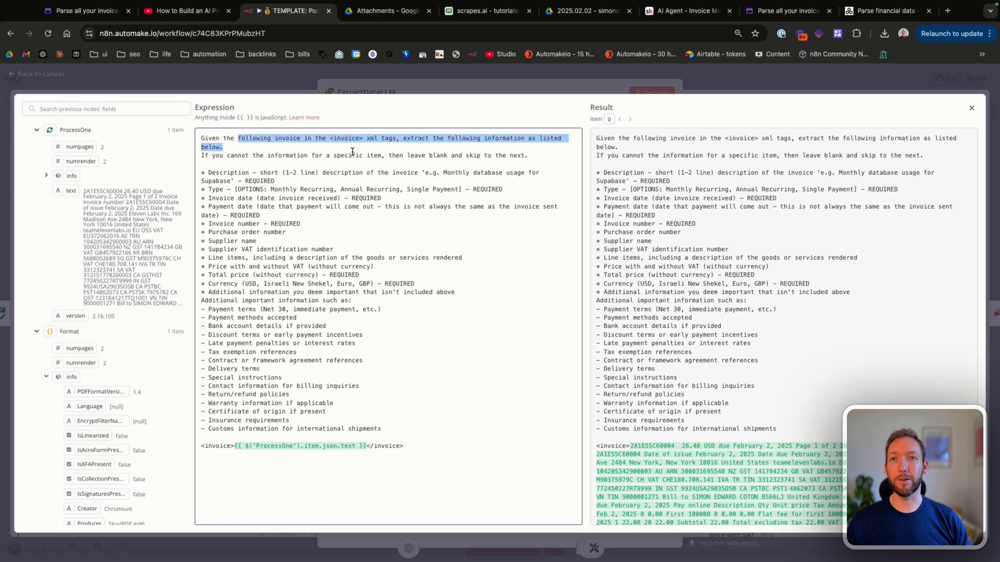
click(399, 455)
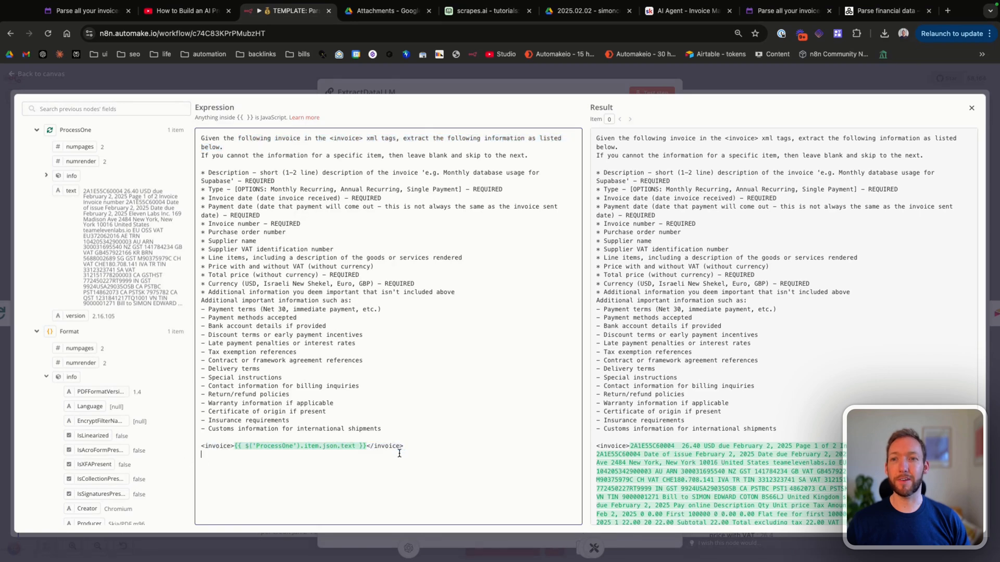
mouse_move(349, 208)
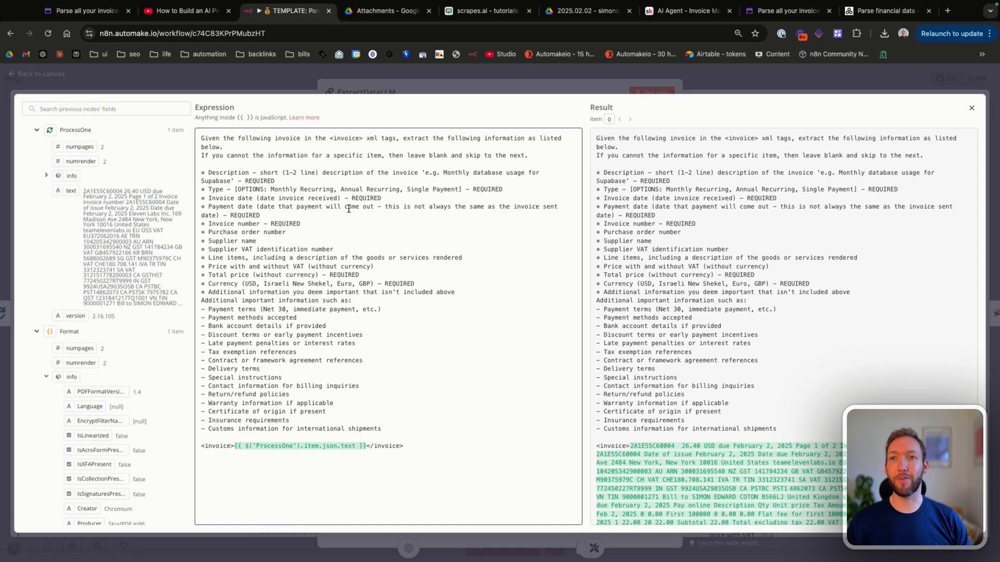
click(201, 454)
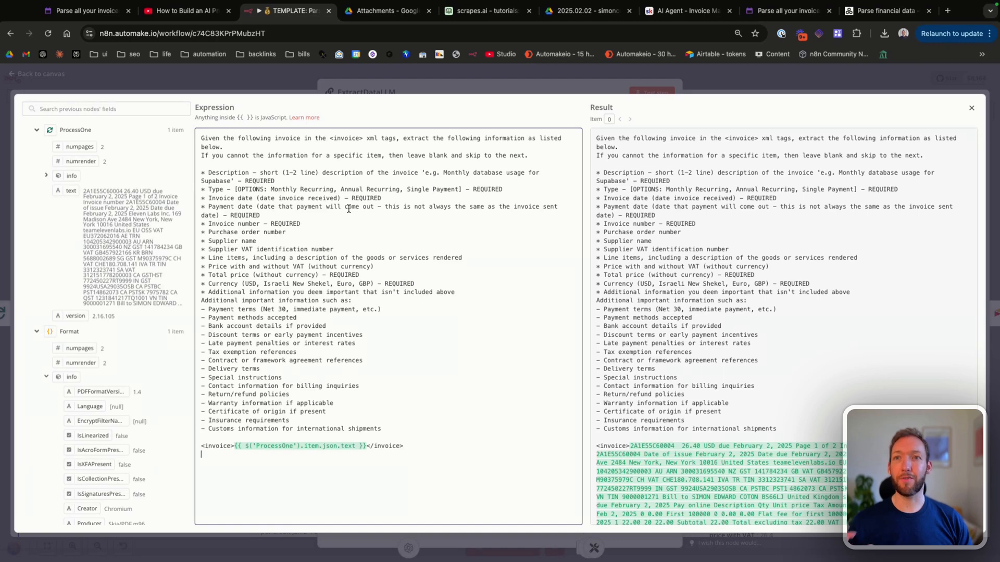
mouse_move(435, 164)
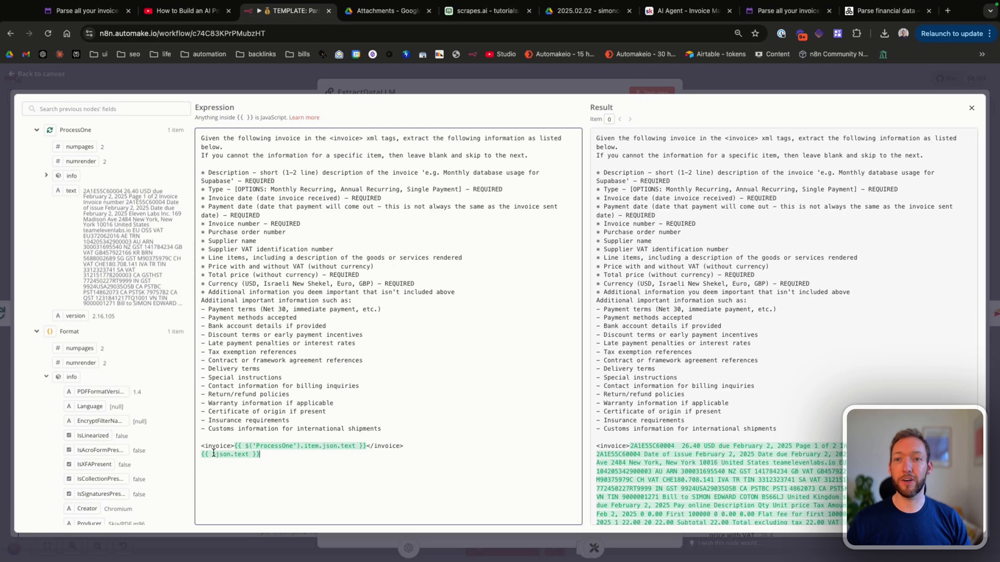
double_click(274, 445)
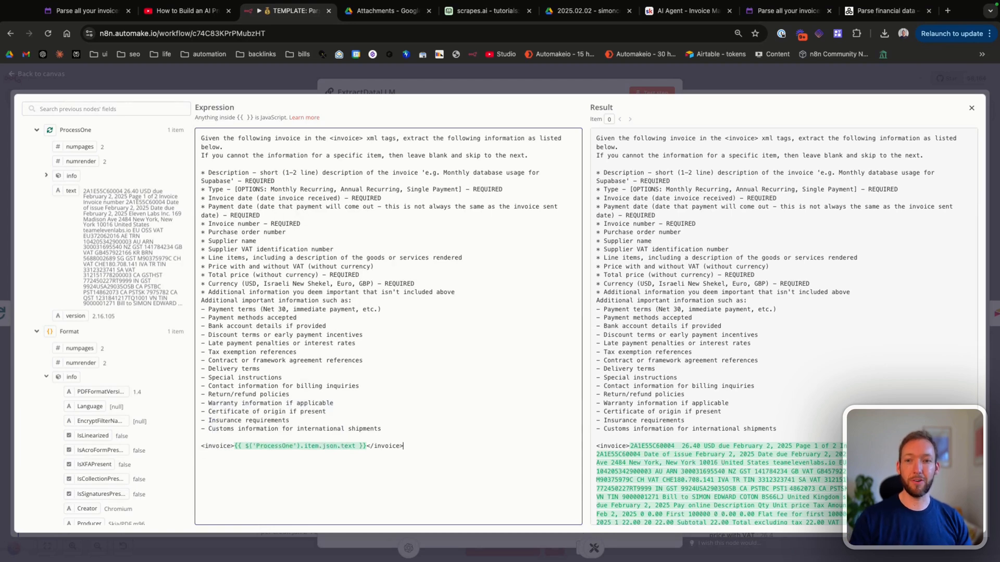
double_click(279, 446)
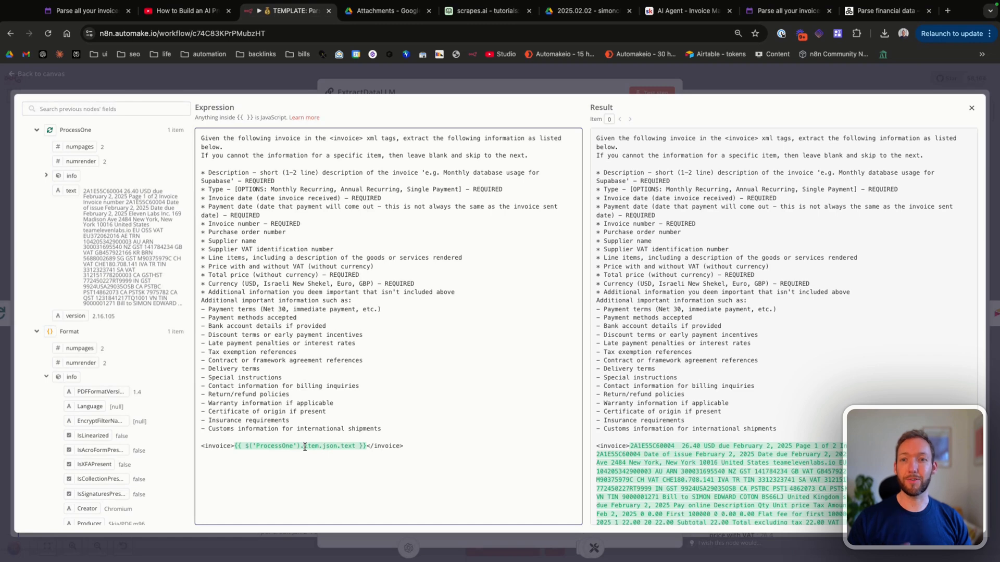
mouse_move(232, 171)
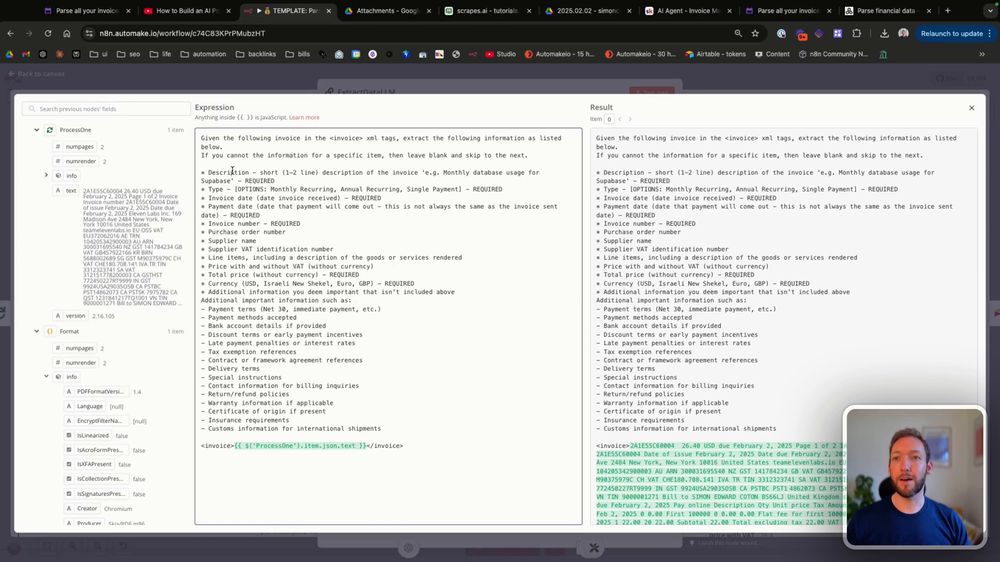
mouse_move(327, 198)
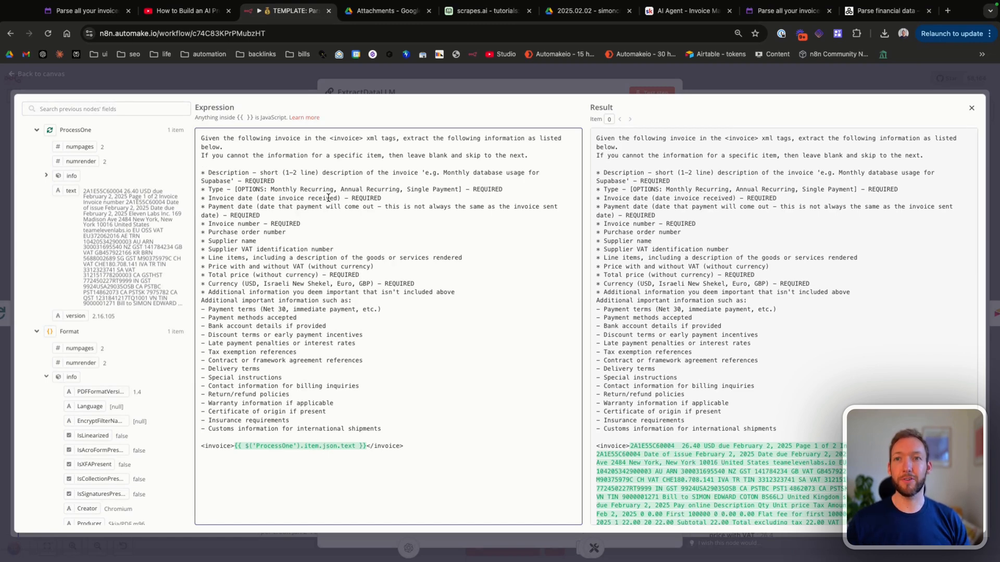
mouse_move(234, 172)
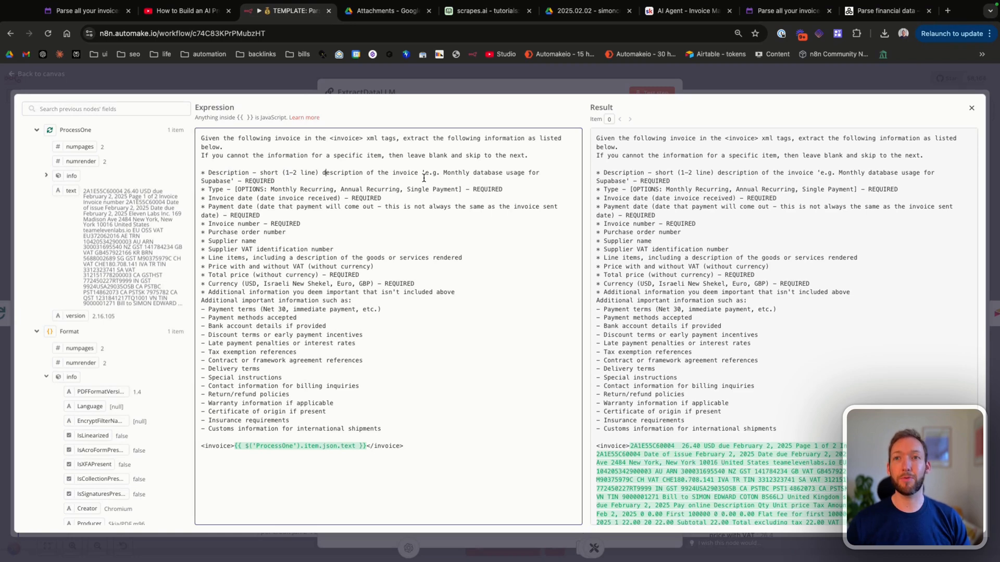
mouse_move(260, 192)
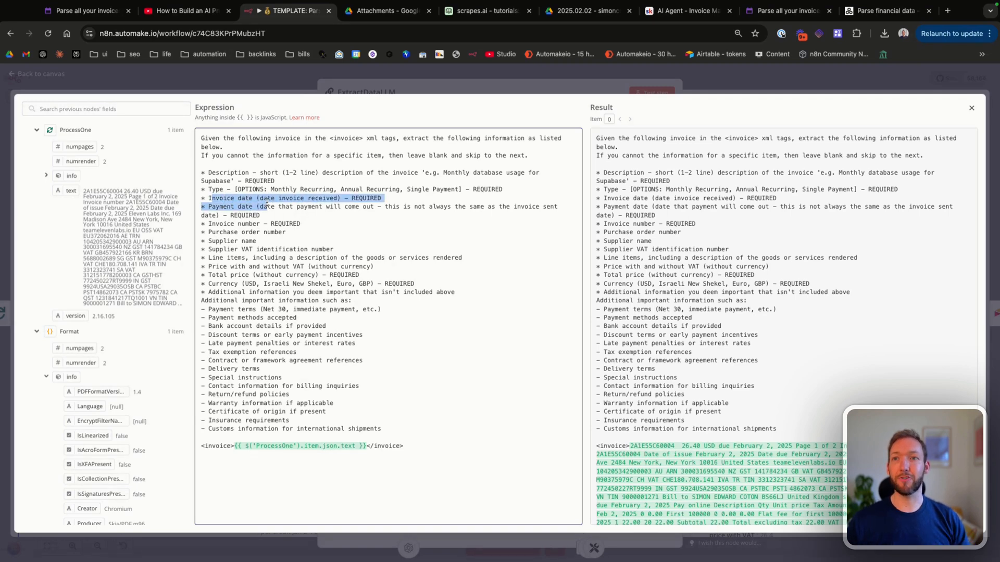
Step: Review the prompt's invoice and payment date field lines, then return to the canvas
click(274, 210)
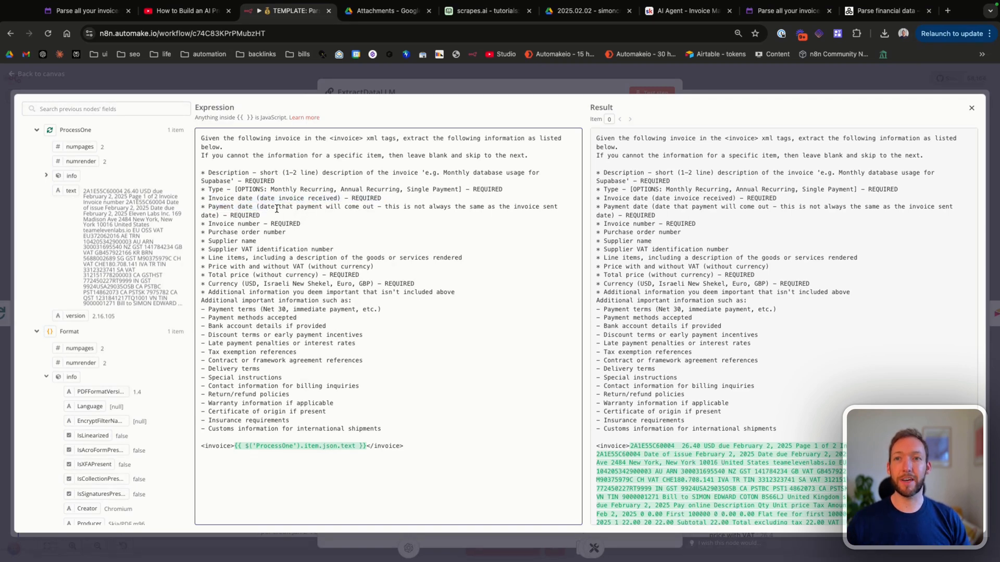
mouse_move(275, 215)
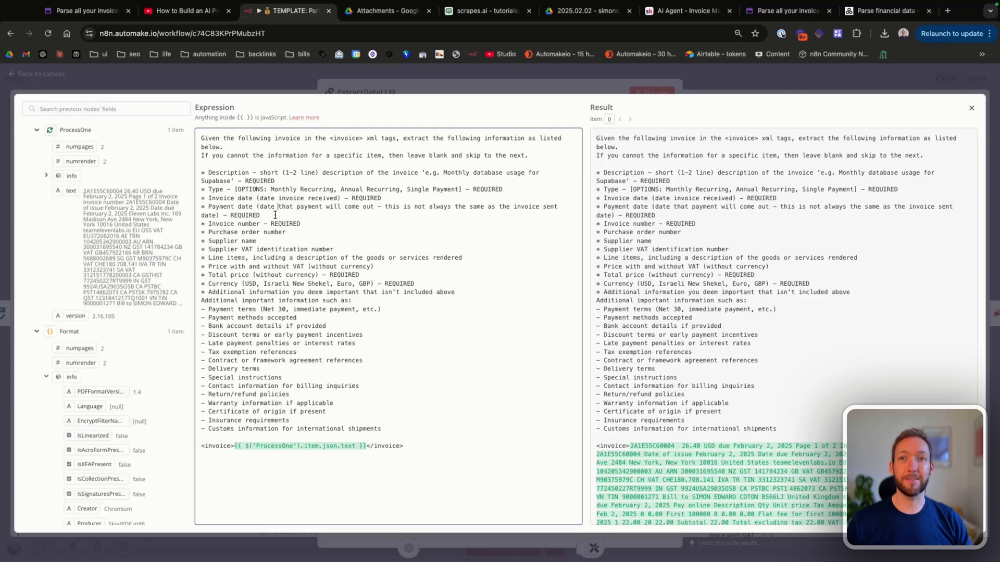
double_click(241, 215)
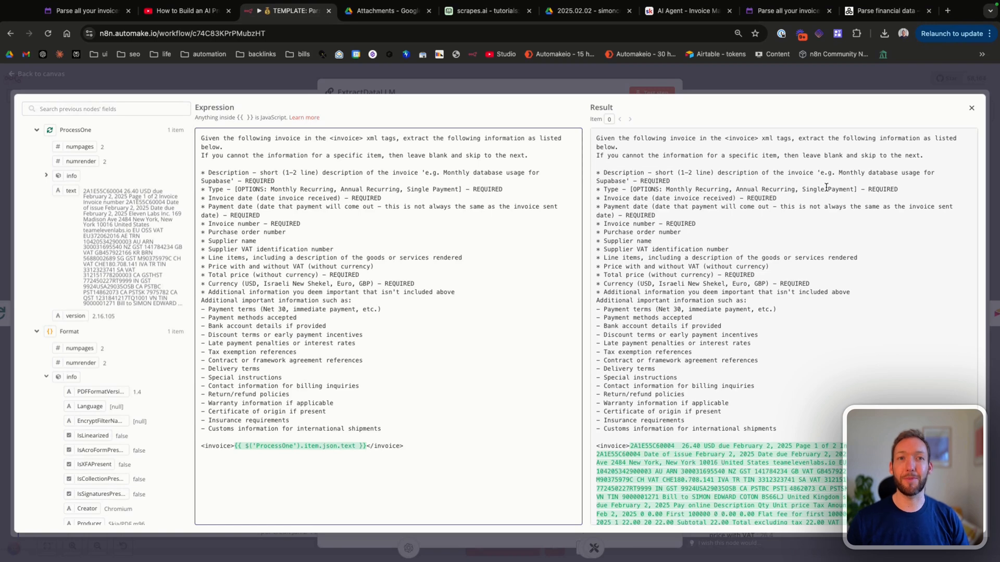
scroll(down, 3)
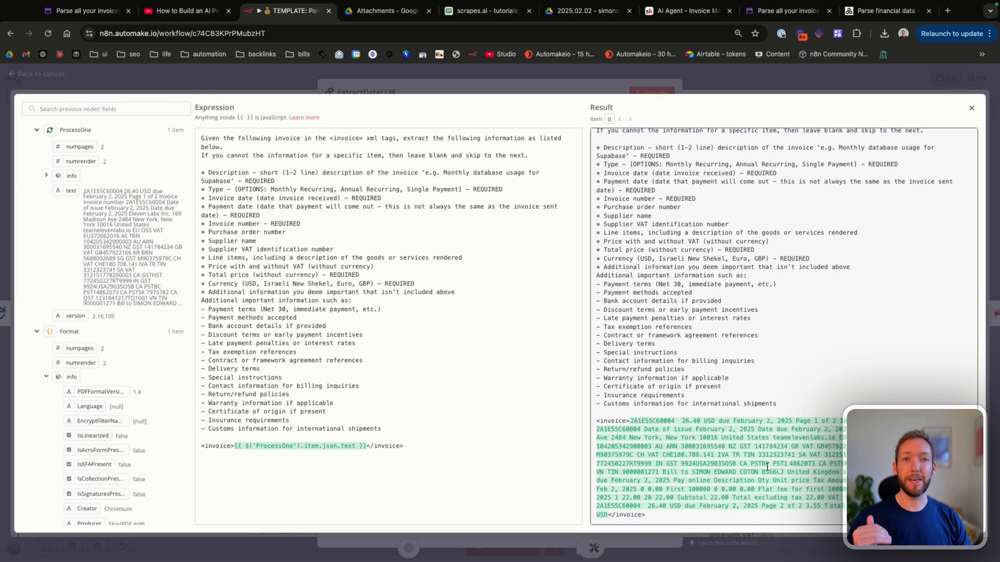
mouse_move(854, 210)
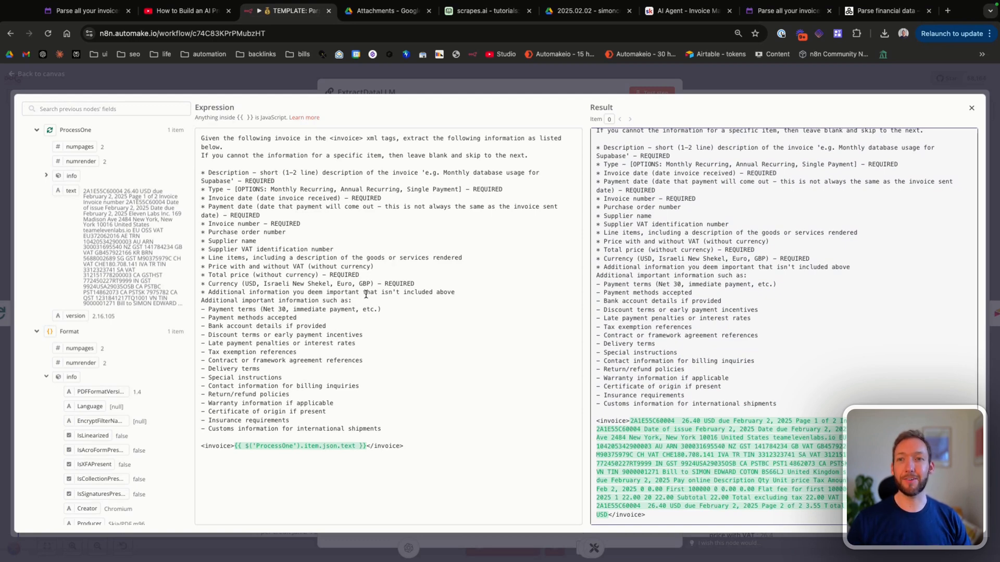
click(971, 108)
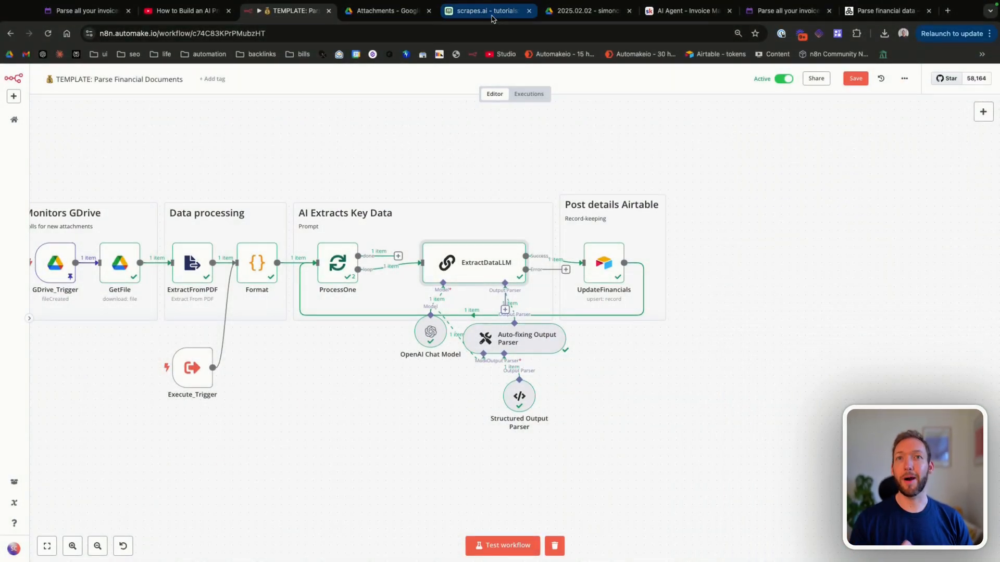
click(488, 10)
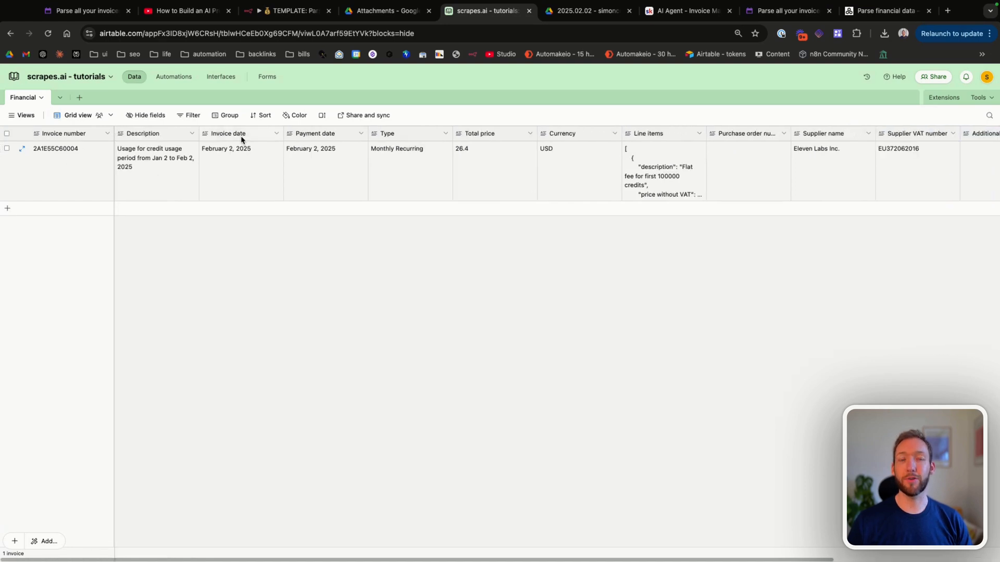
mouse_move(254, 142)
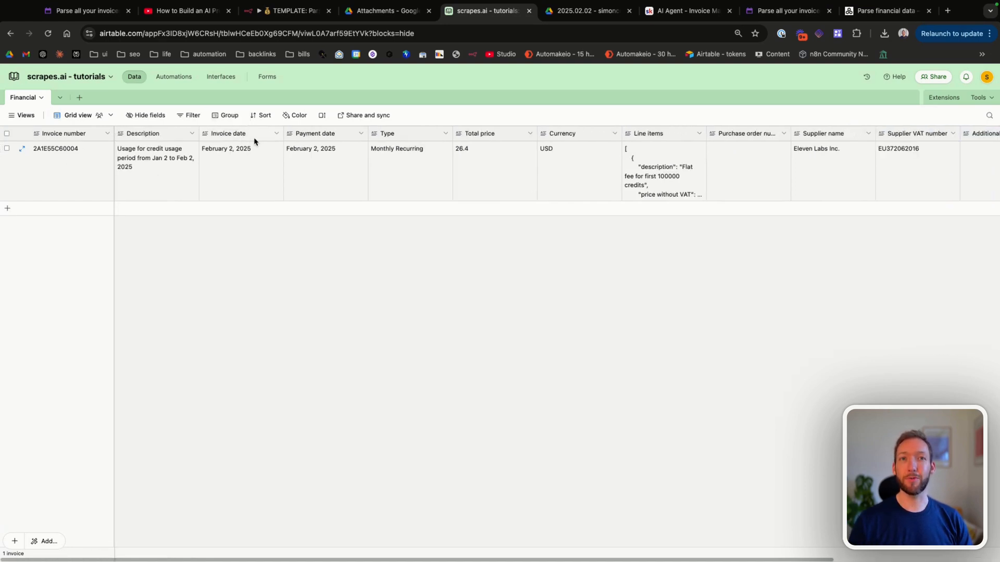
click(287, 11)
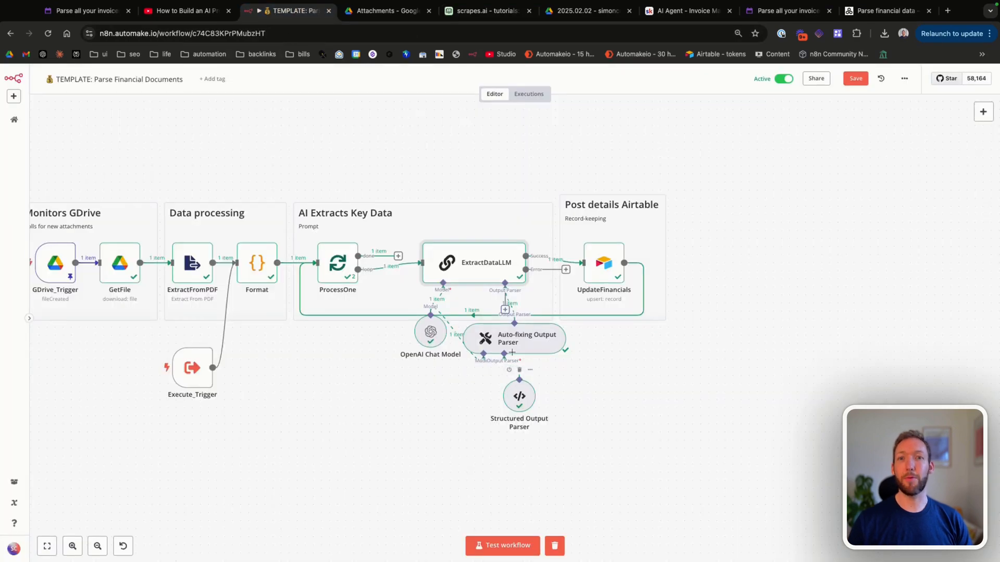
Step: Review the Structured Output Parser's JSON schema of required invoice fields
double_click(485, 262)
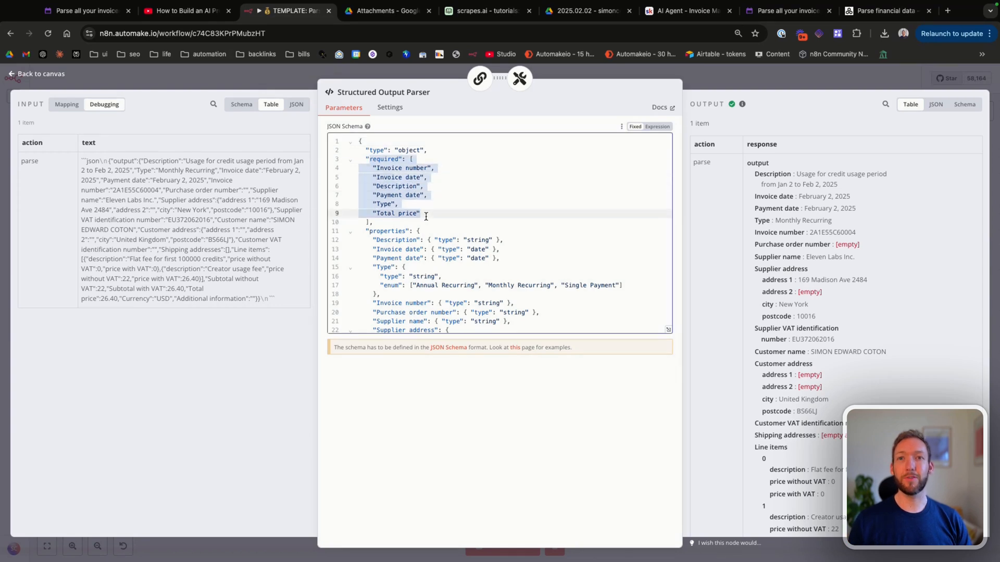
scroll(down, 3)
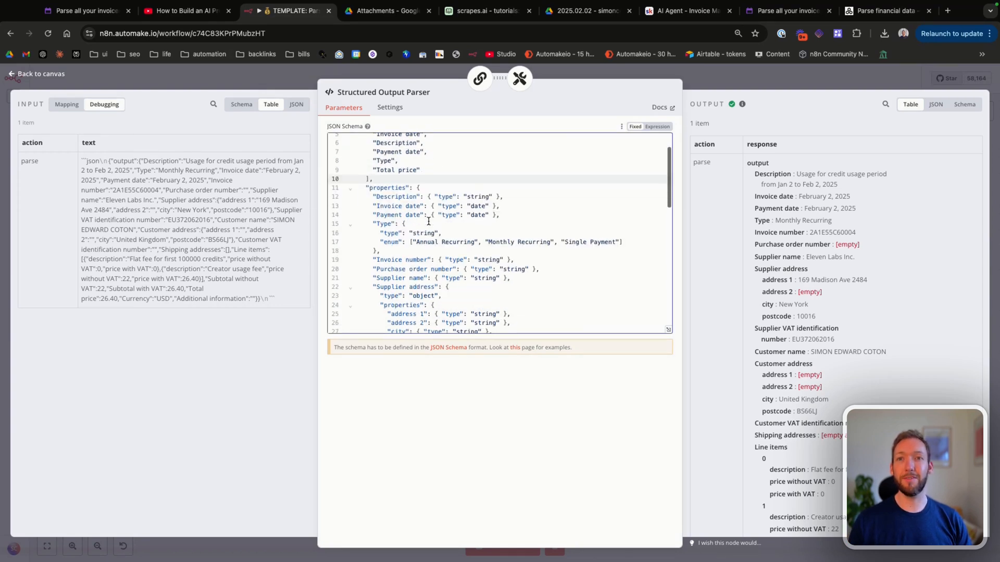
scroll(down, 3)
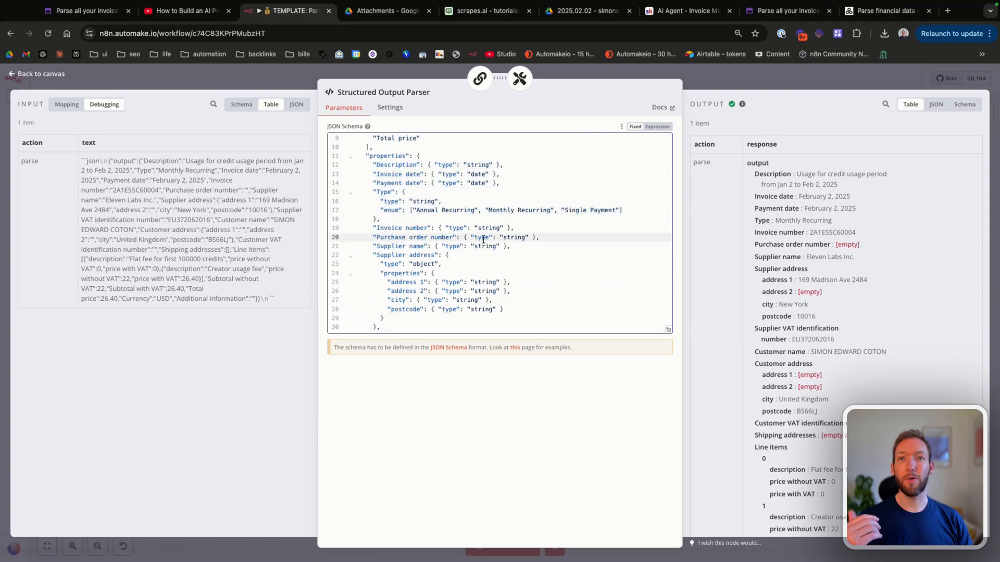
scroll(down, 3)
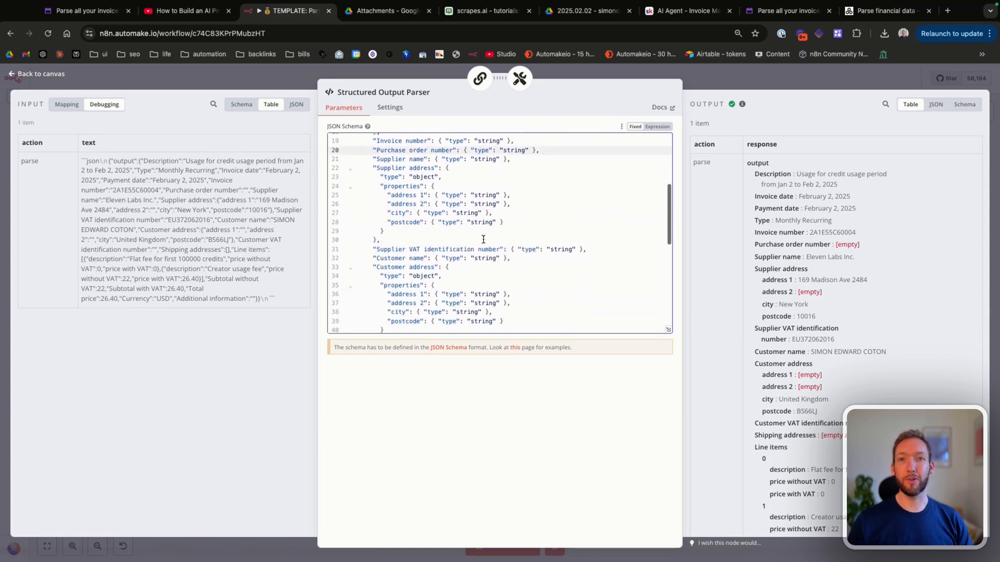
scroll(down, 3)
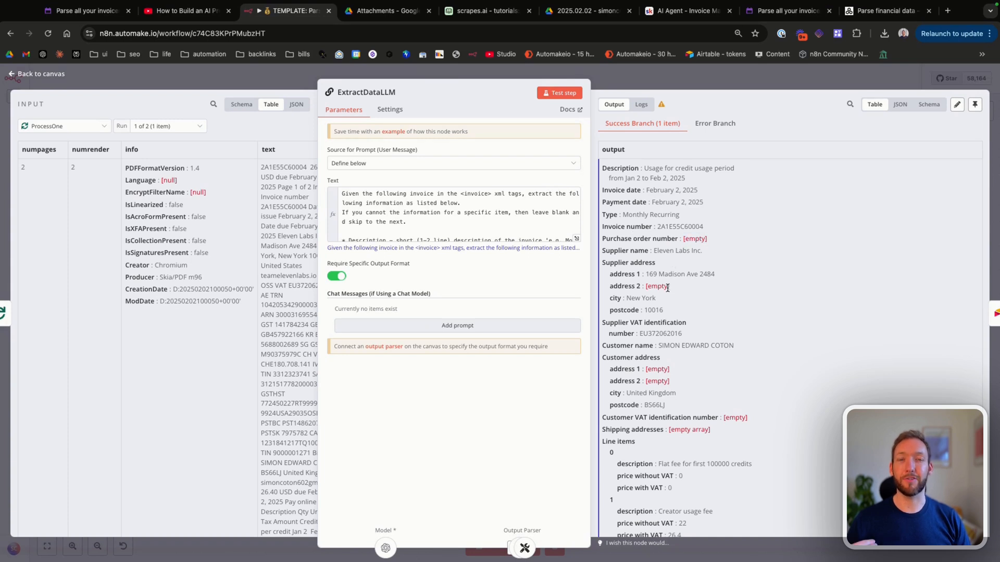
Step: Review the ExtractDataLLM parsed invoice output down through line items and totals
scroll(down, 3)
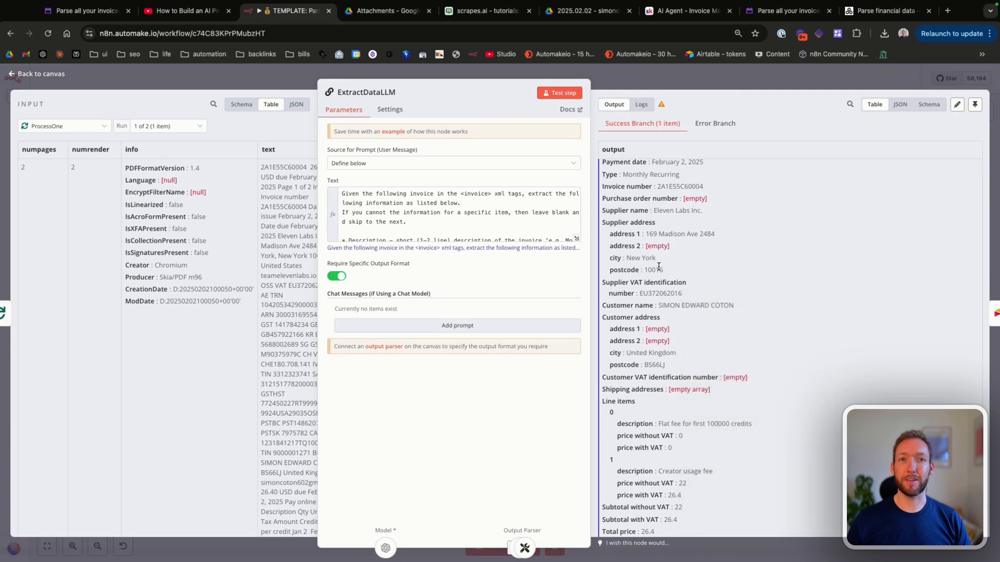
scroll(down, 3)
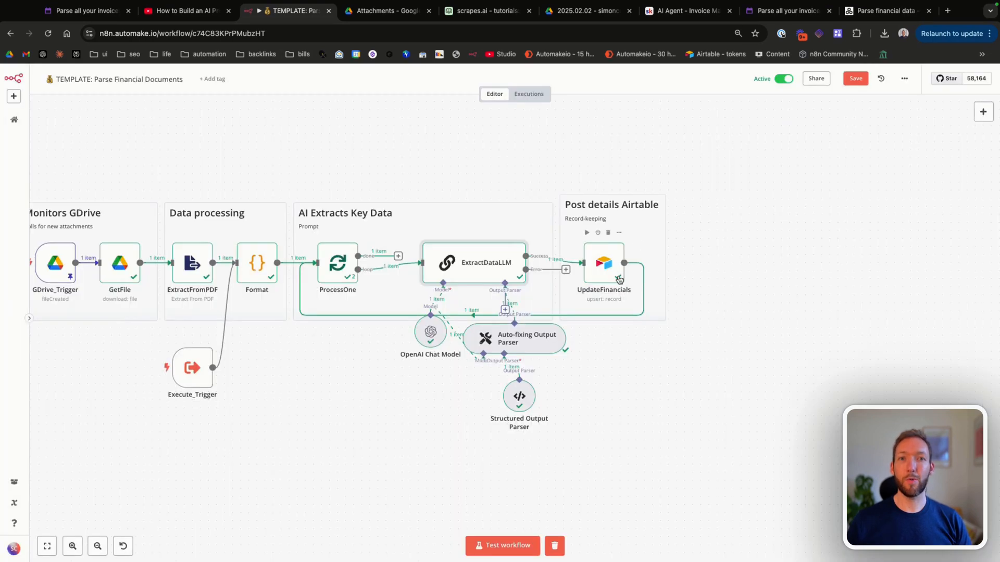
mouse_move(612, 274)
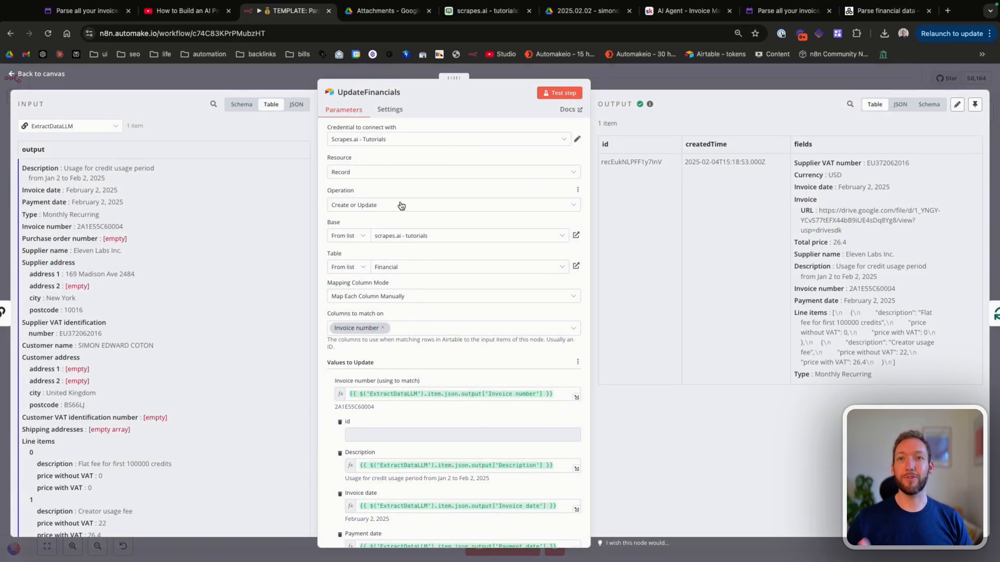
Step: Review UpdateFinancials' Values to Update mappings from the extracted invoice data
scroll(down, 3)
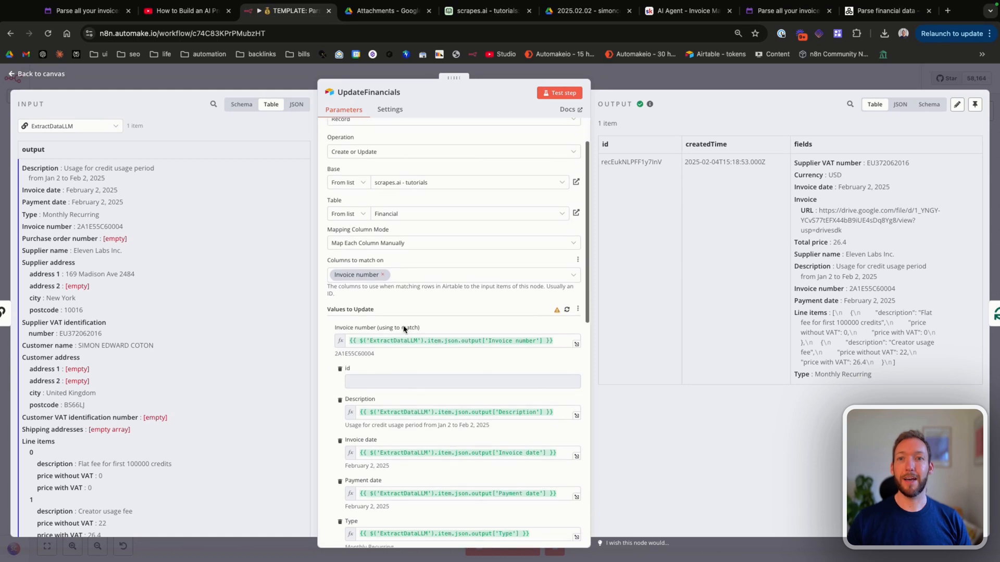
mouse_move(423, 284)
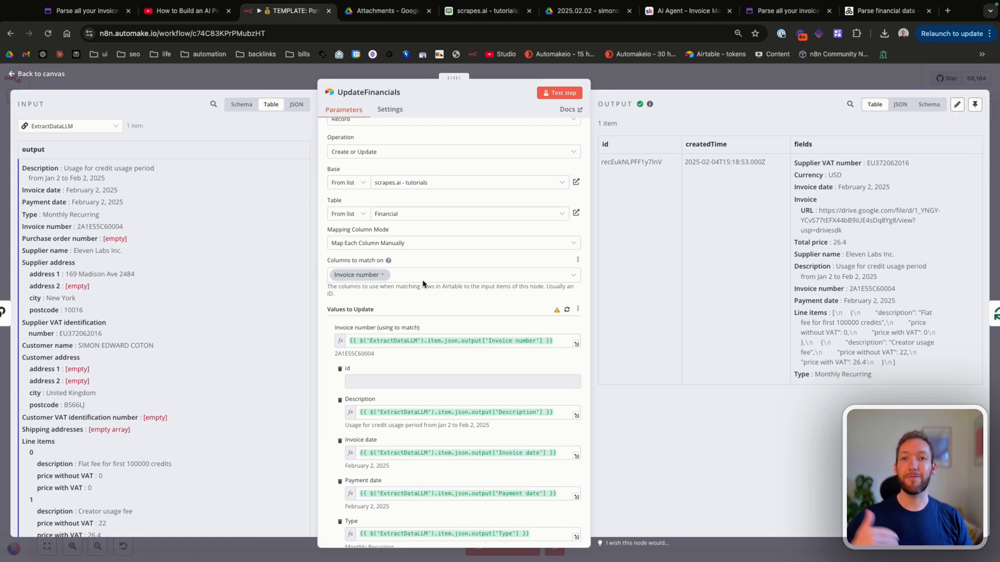
scroll(down, 3)
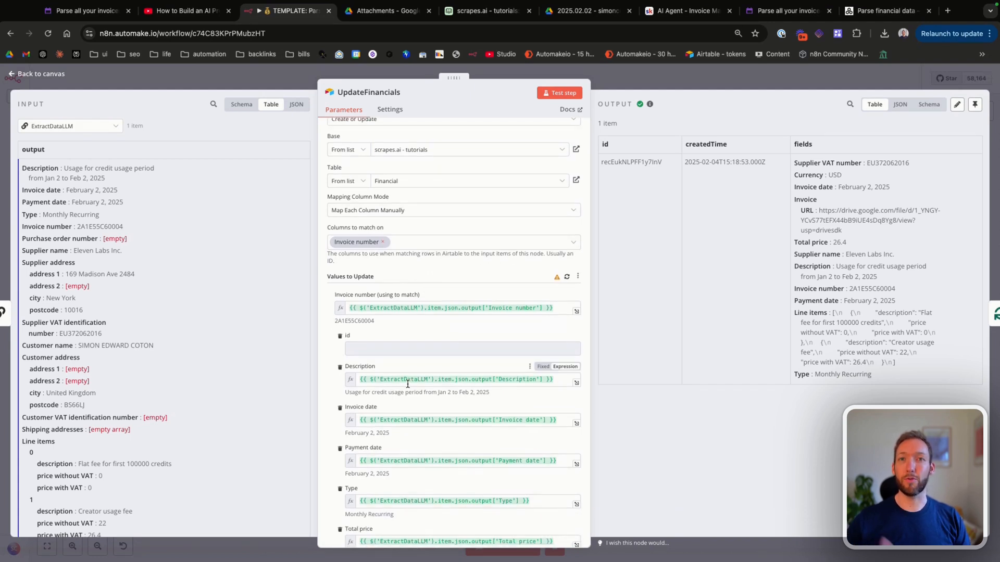
scroll(down, 3)
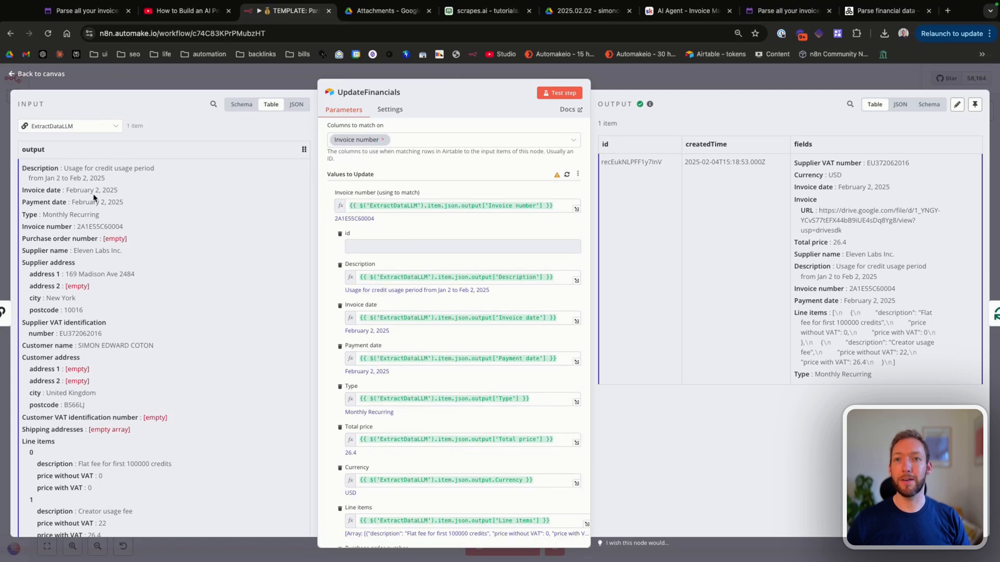
mouse_move(440, 271)
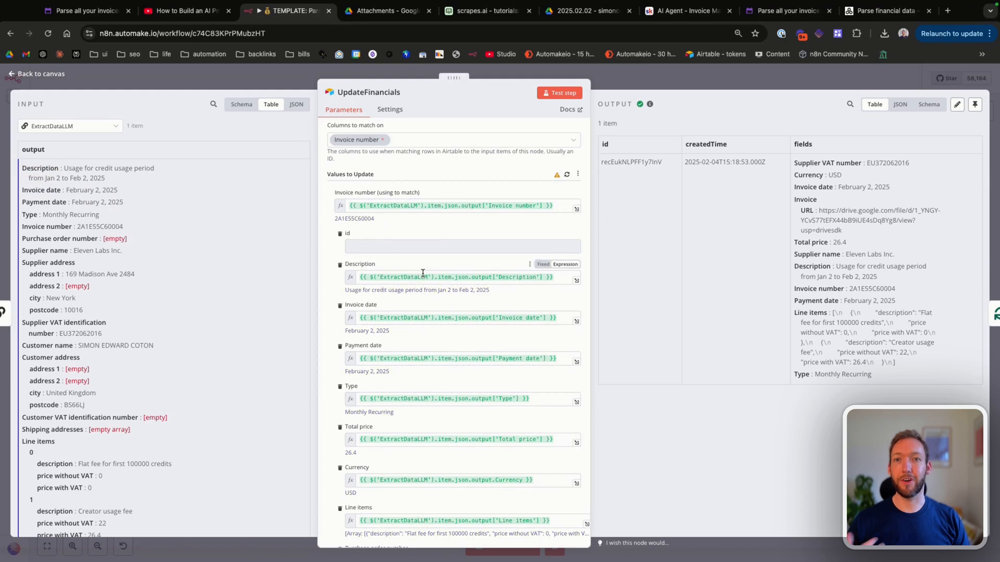
click(446, 277)
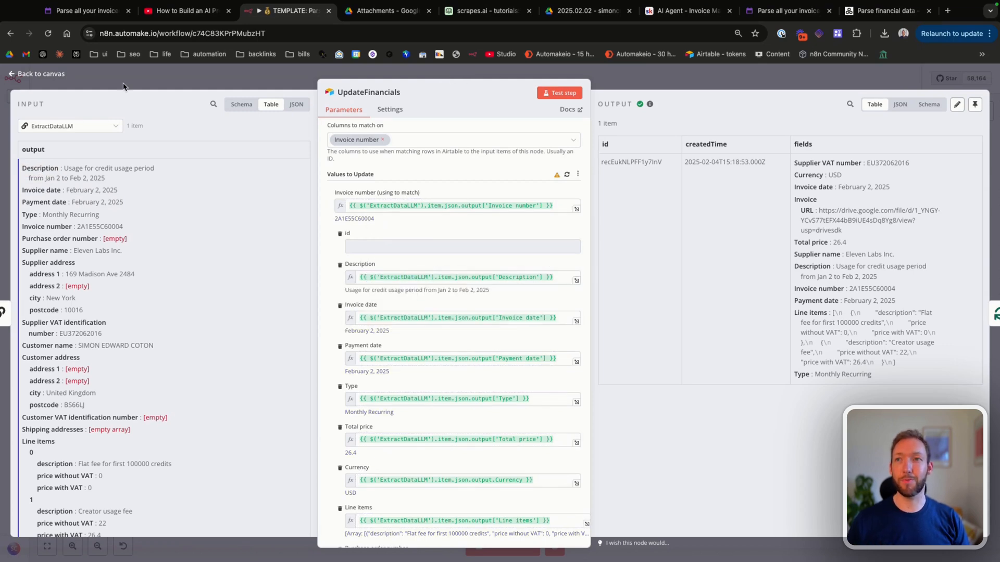
scroll(down, 3)
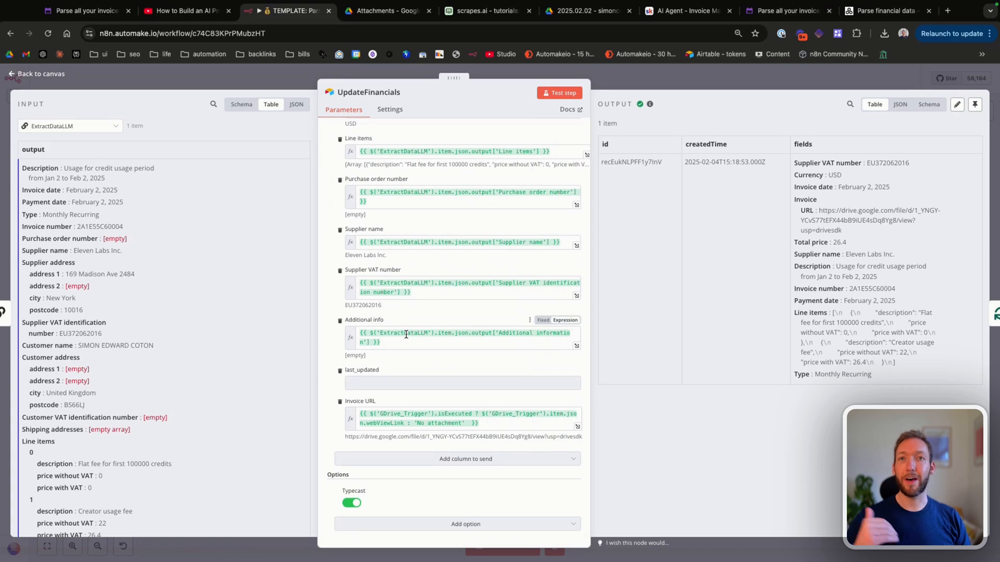
Step: Switch to the Airtable browser tab showing the Financial table's invoice record
click(486, 10)
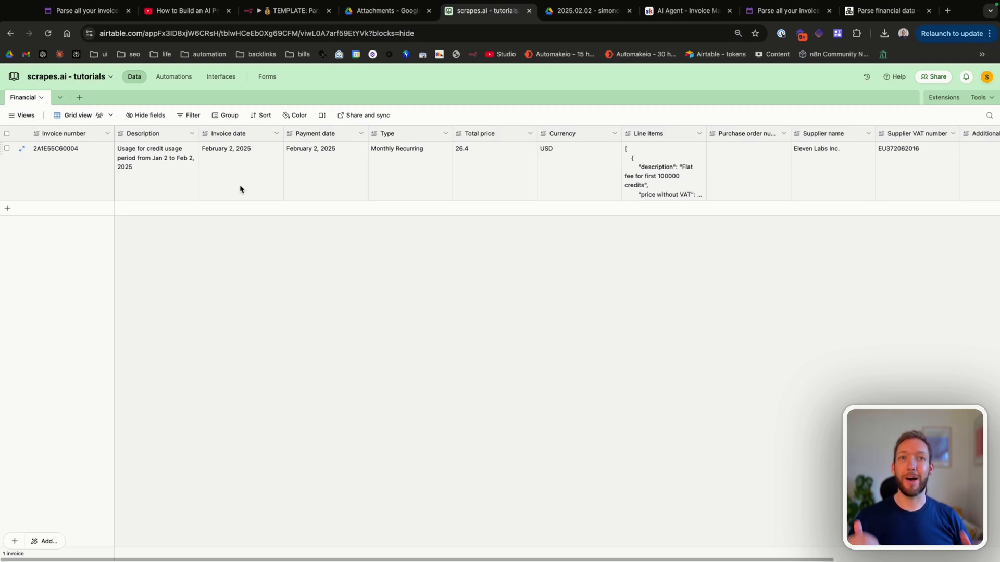
scroll(right, 3)
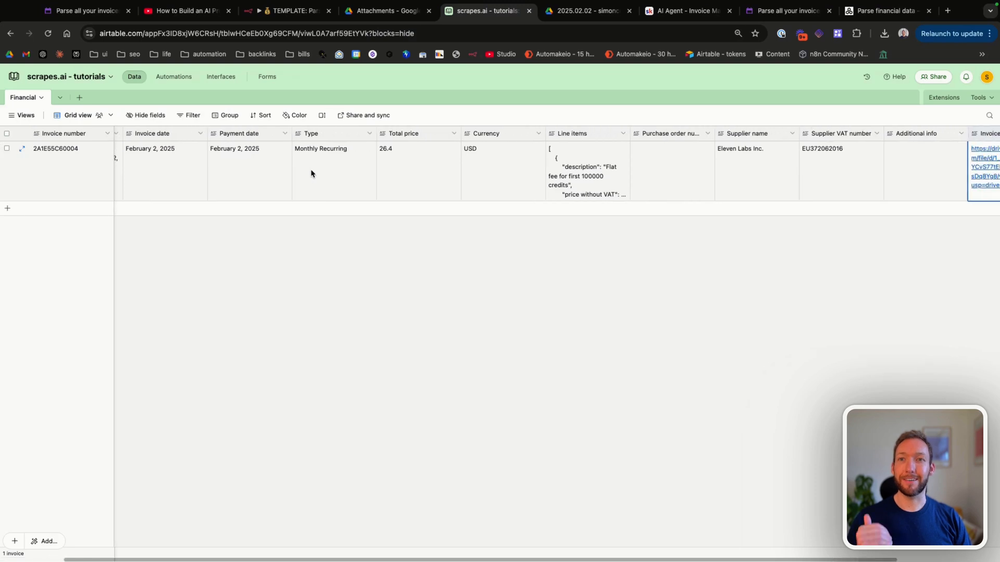
scroll(right, 3)
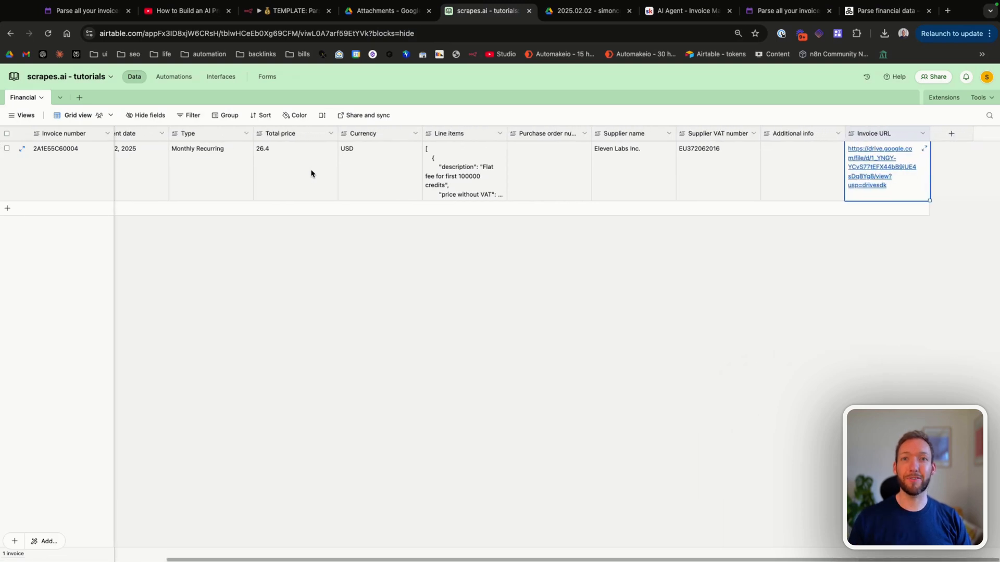
mouse_move(540, 142)
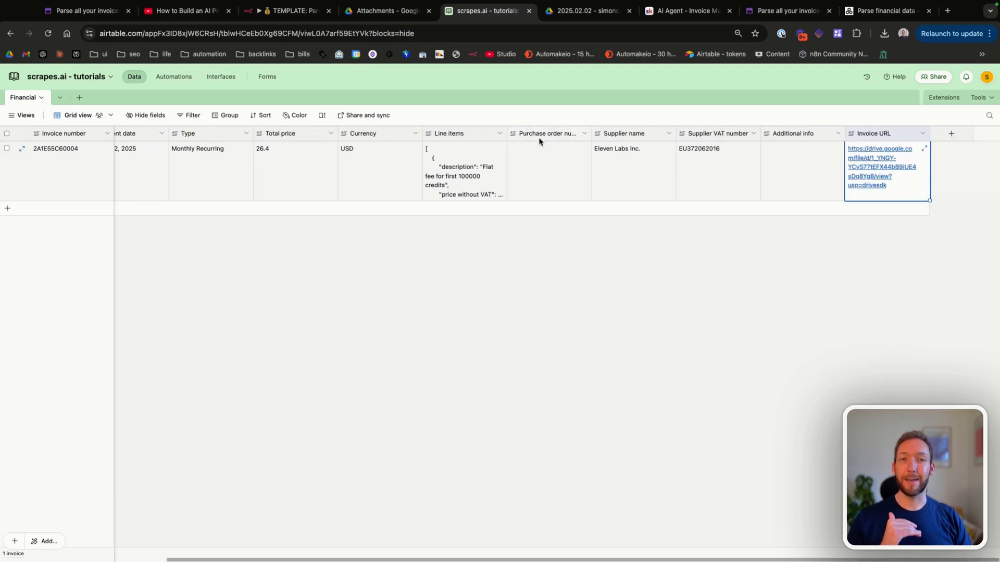
mouse_move(871, 162)
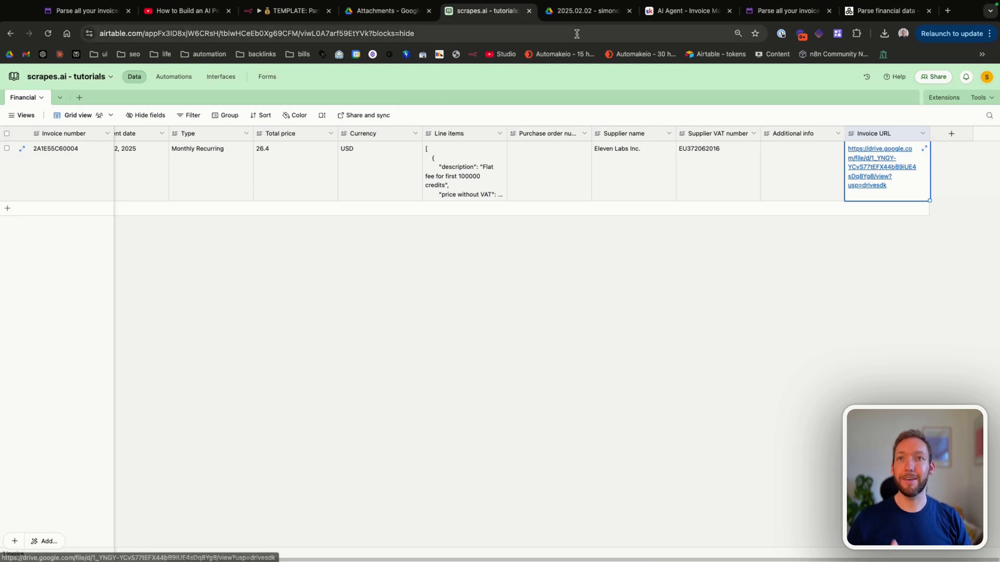
click(287, 11)
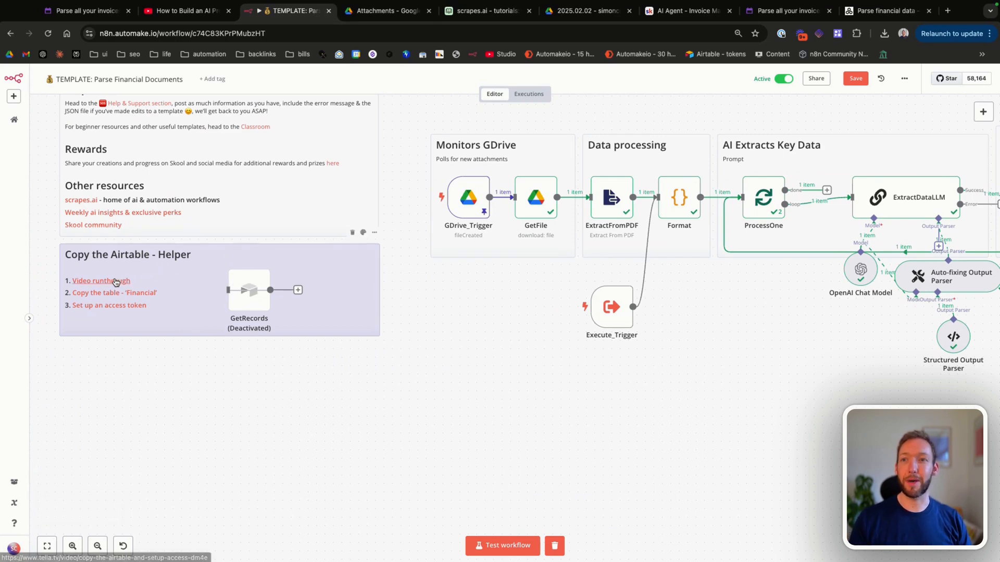
mouse_move(218, 291)
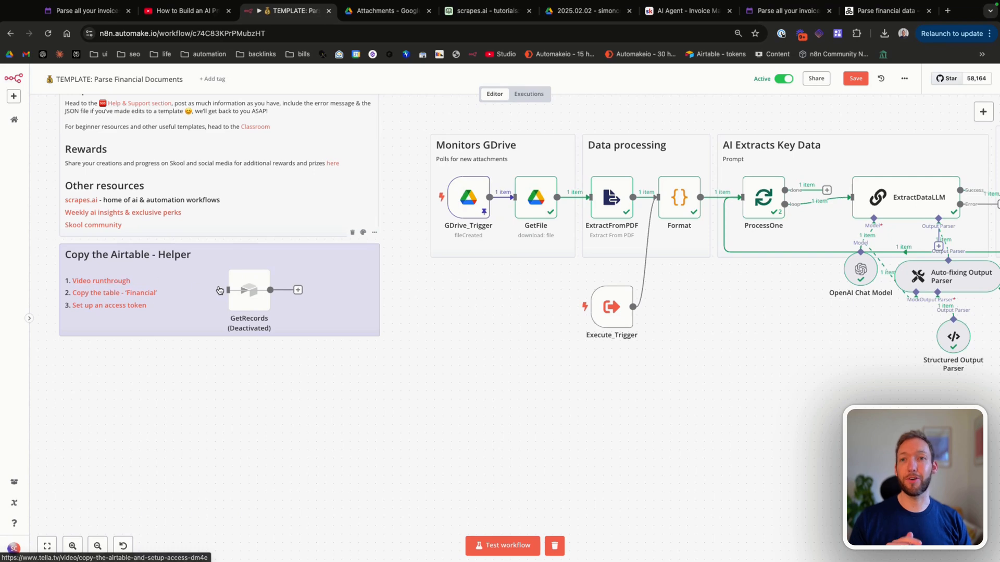
mouse_move(108, 304)
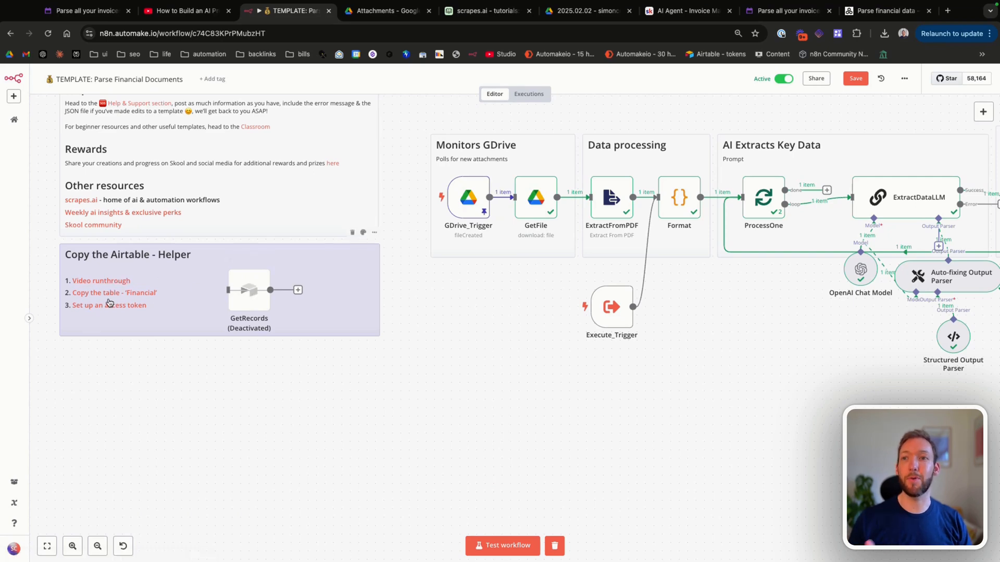
mouse_move(138, 302)
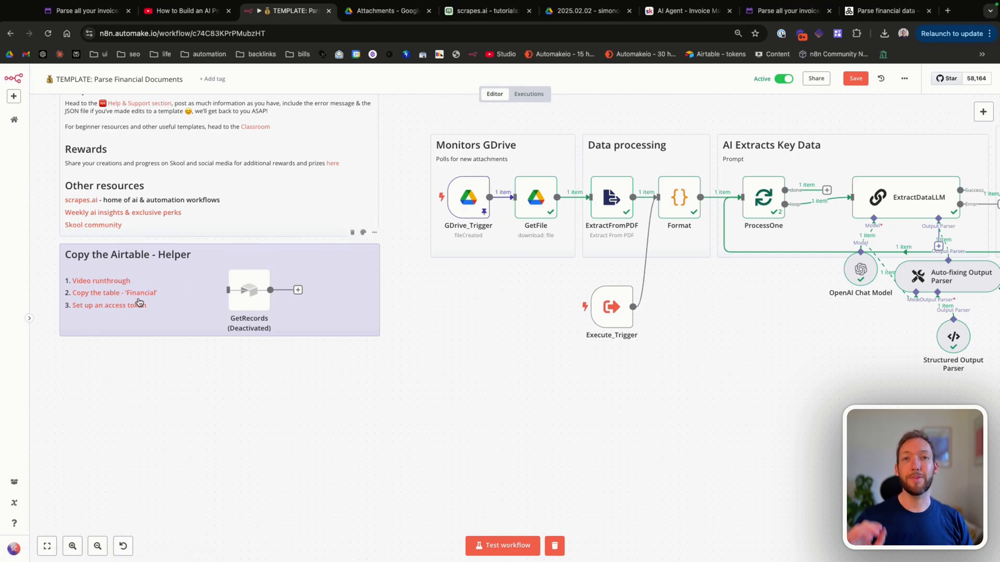